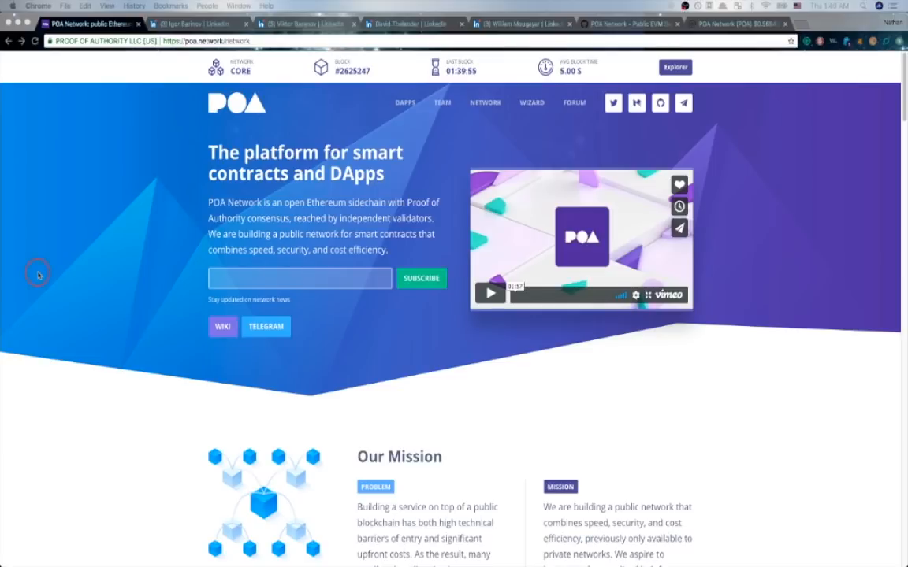
mouse_move(106, 224)
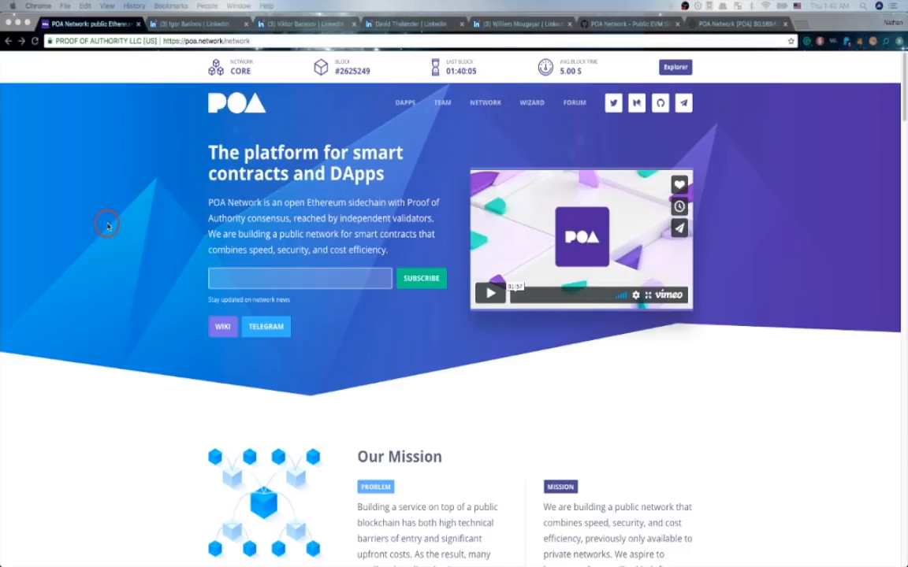
mouse_move(143, 278)
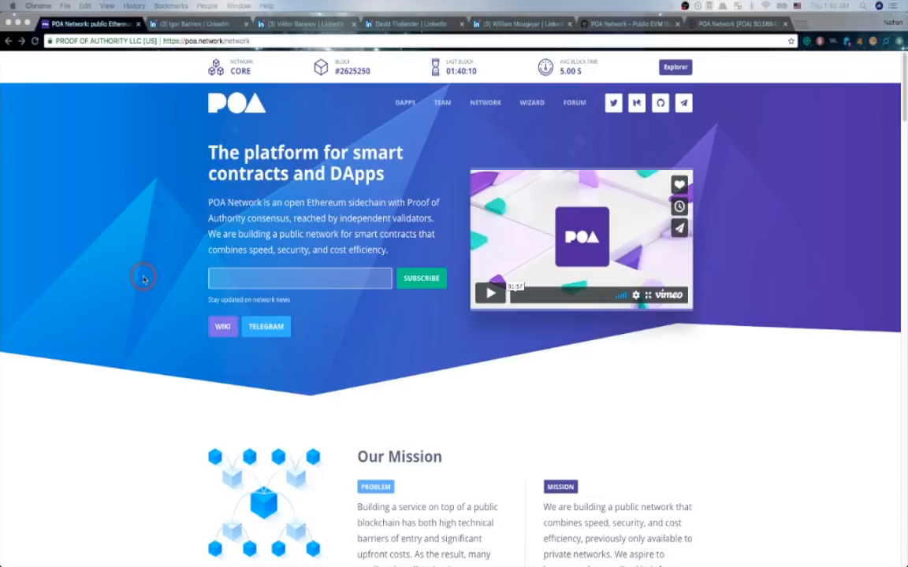
Step: Scroll the poa.network homepage past the hero banner to the Our Mission section
scroll("down", 3)
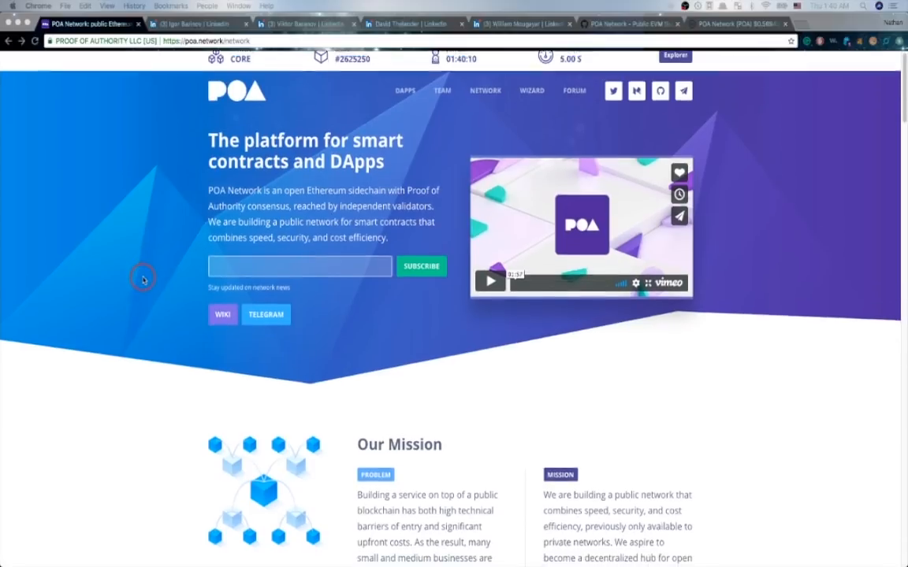
scroll("down", 3)
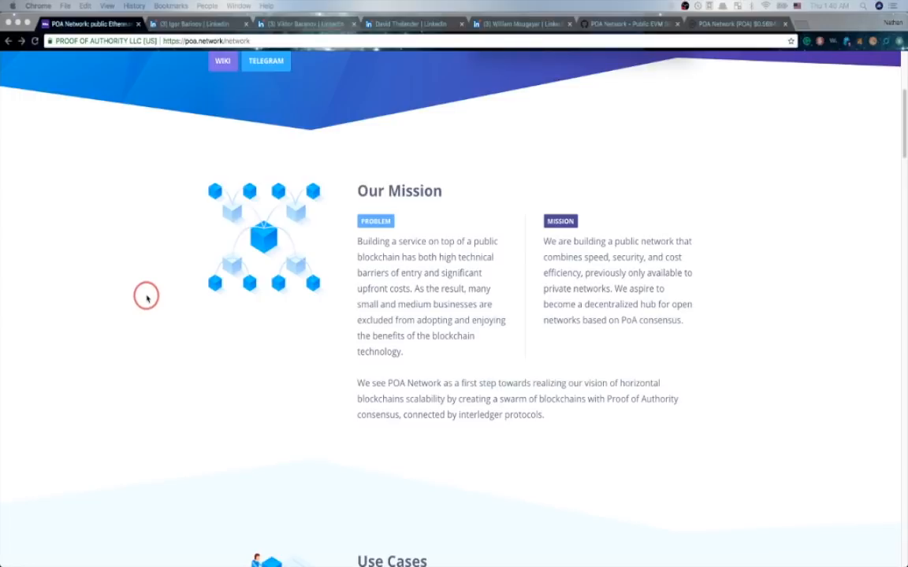
Step: Scroll down to show all three Use Cases examples, with Glossary just below
scroll("down", 3)
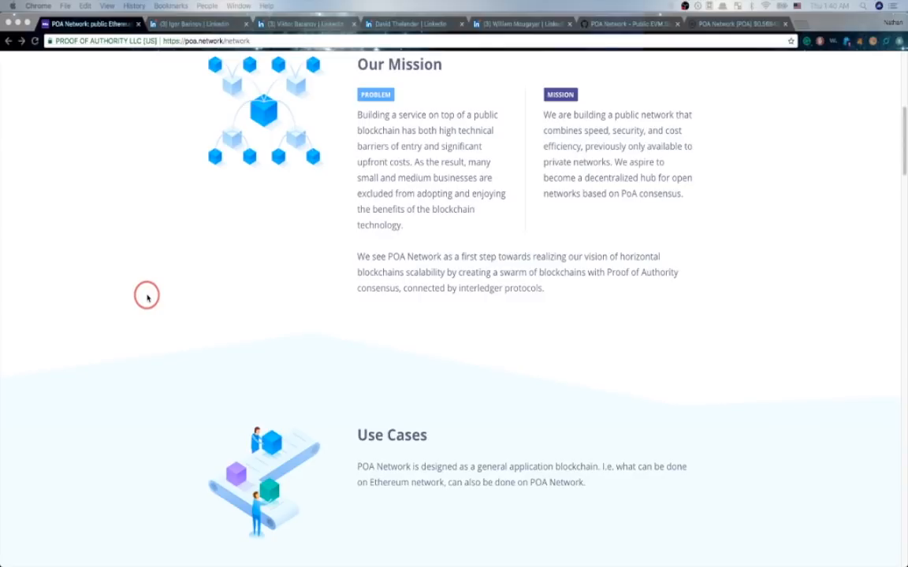
scroll("down", 3)
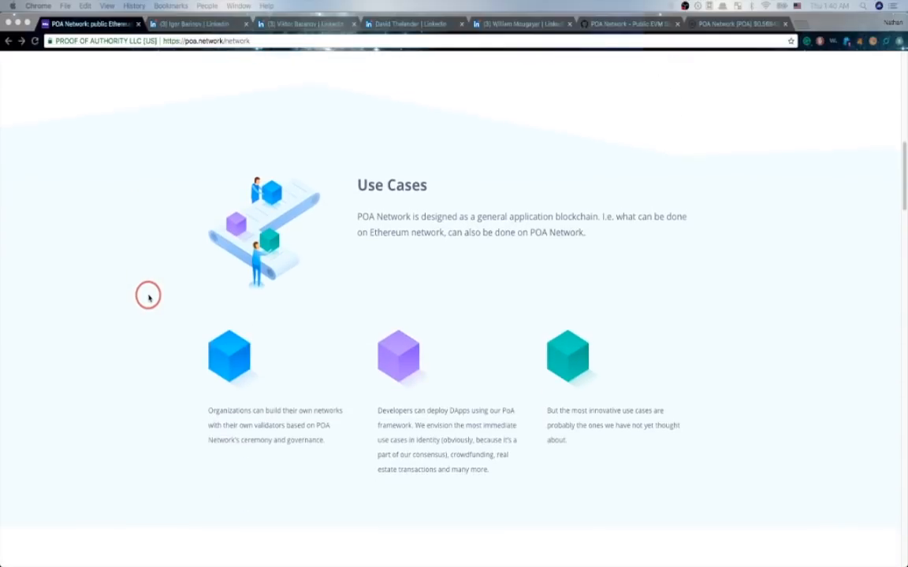
scroll("down", 3)
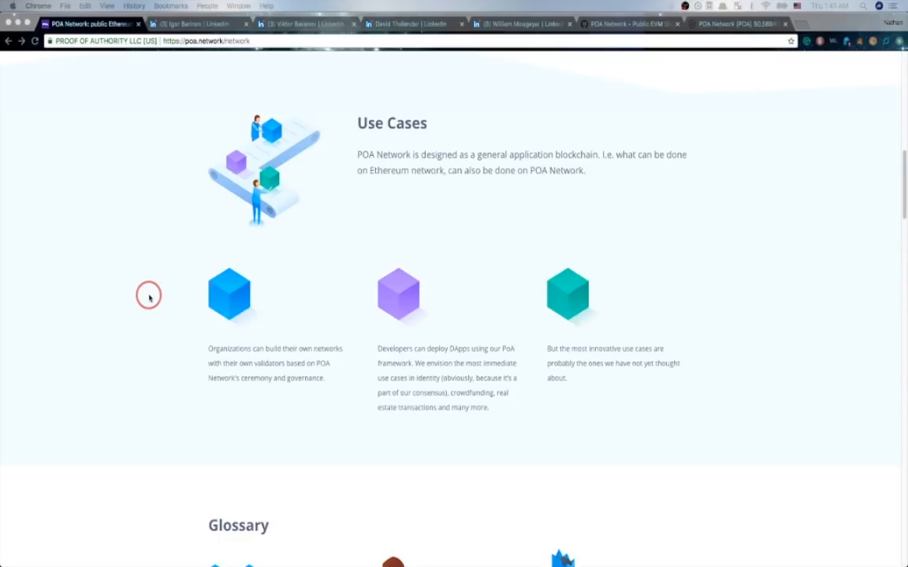
mouse_move(139, 293)
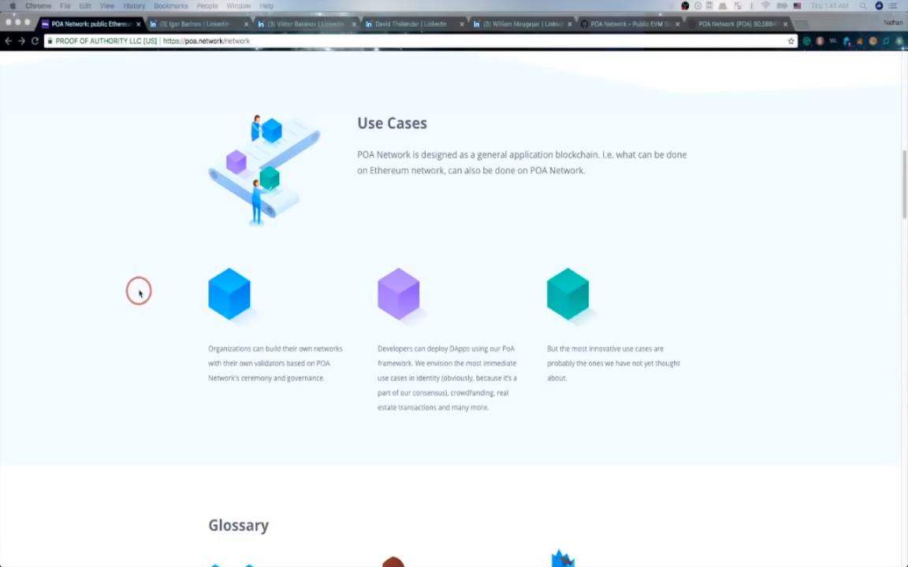
Step: Scroll to the Glossary definitions of Proof of Authority, Validator and Master of Ceremony
scroll("down", 3)
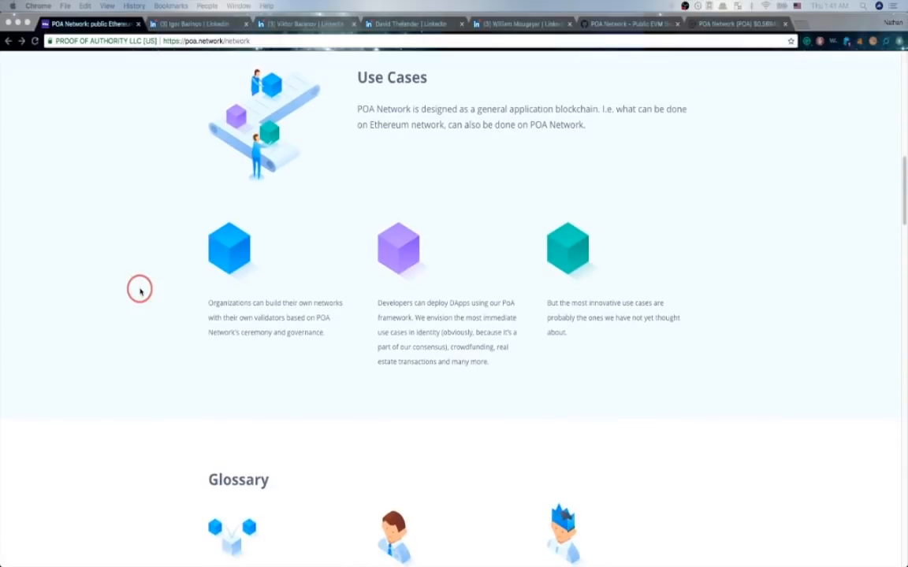
scroll("down", 3)
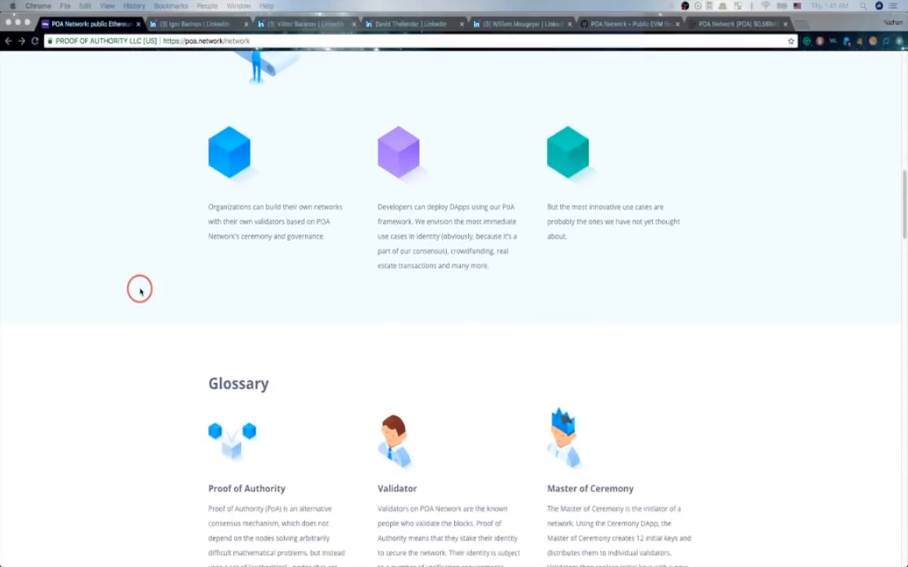
scroll("down", 3)
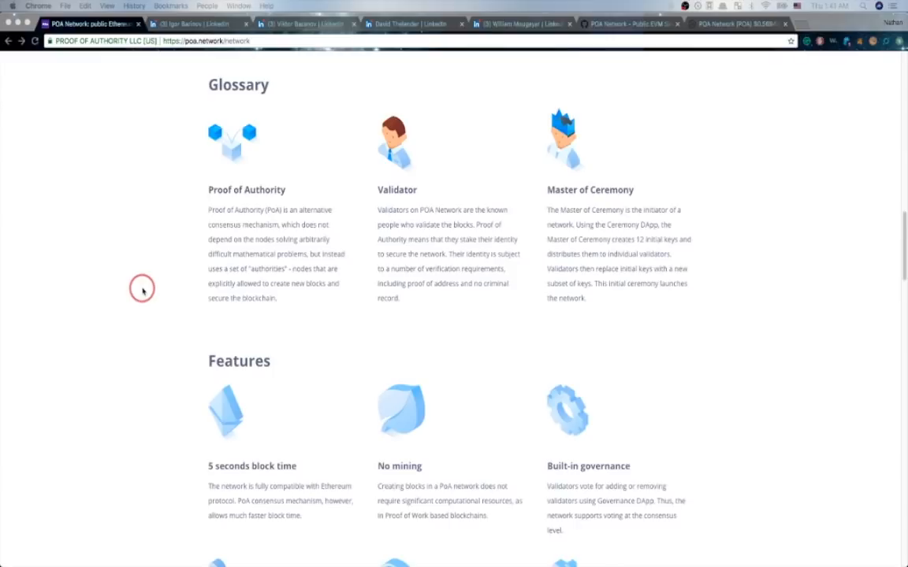
scroll("down", 3)
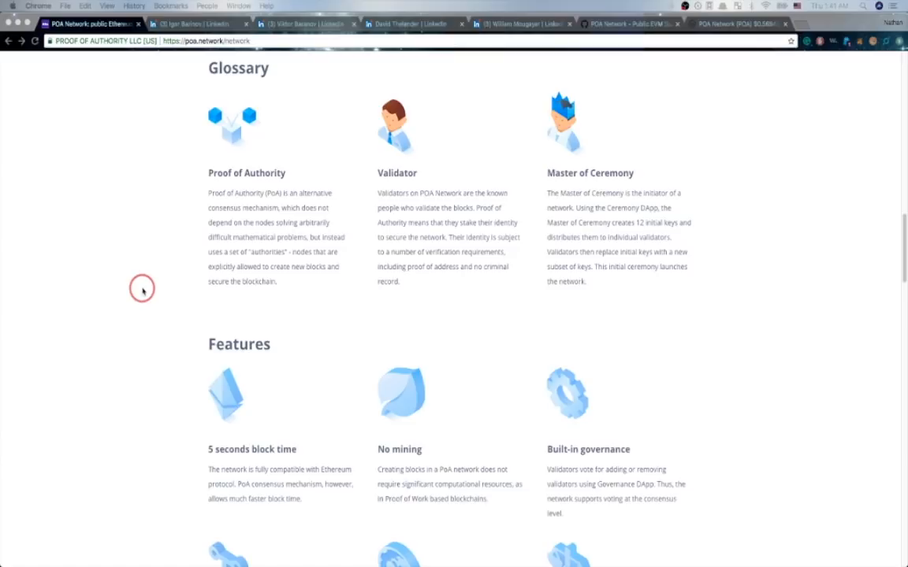
mouse_move(745, 200)
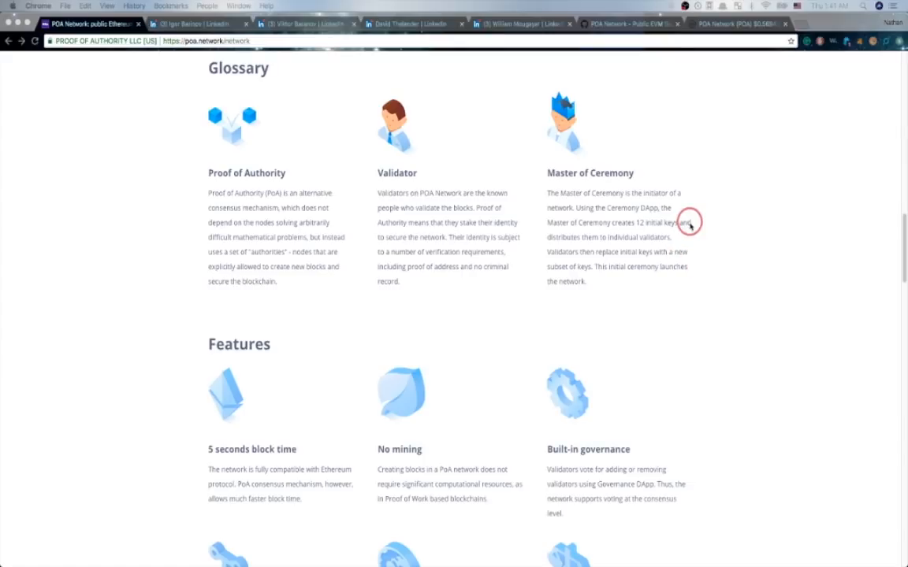
mouse_move(636, 223)
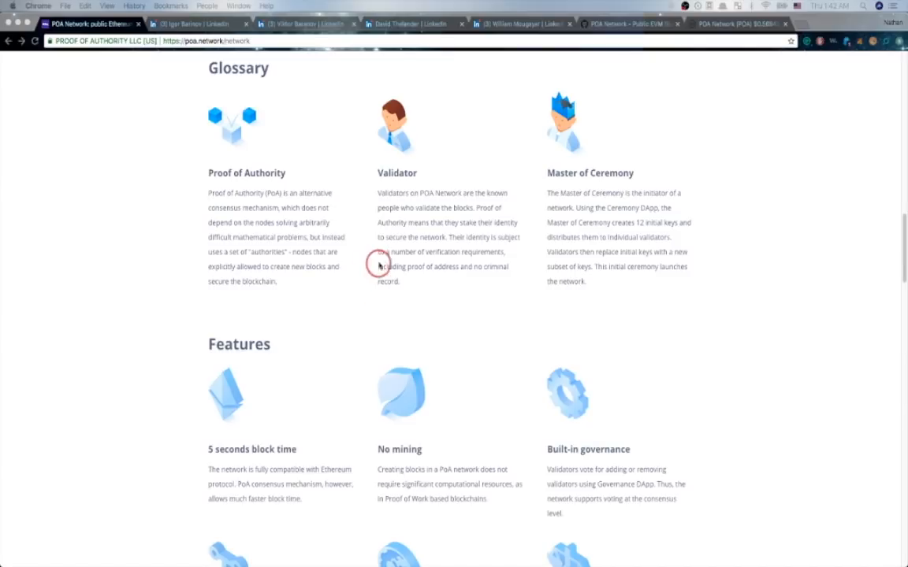
mouse_move(396, 266)
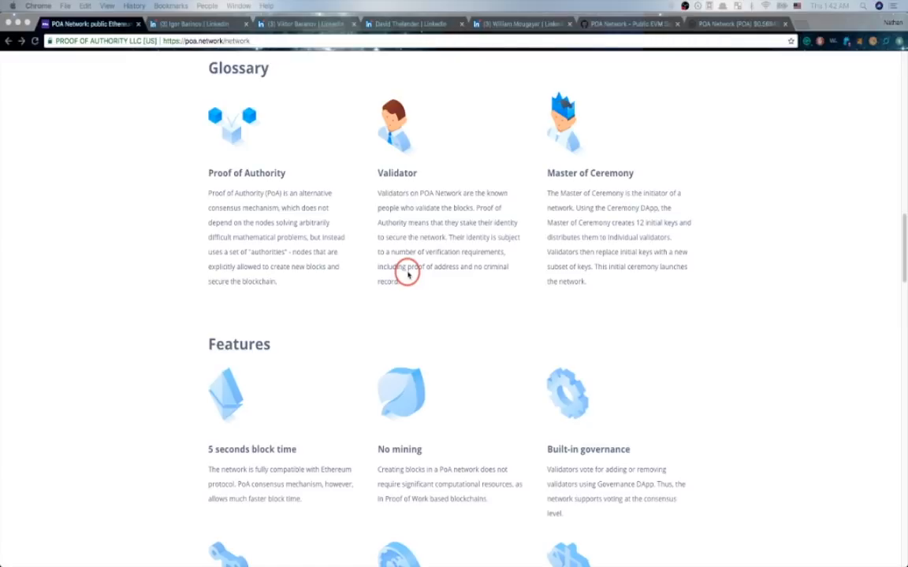
mouse_move(432, 260)
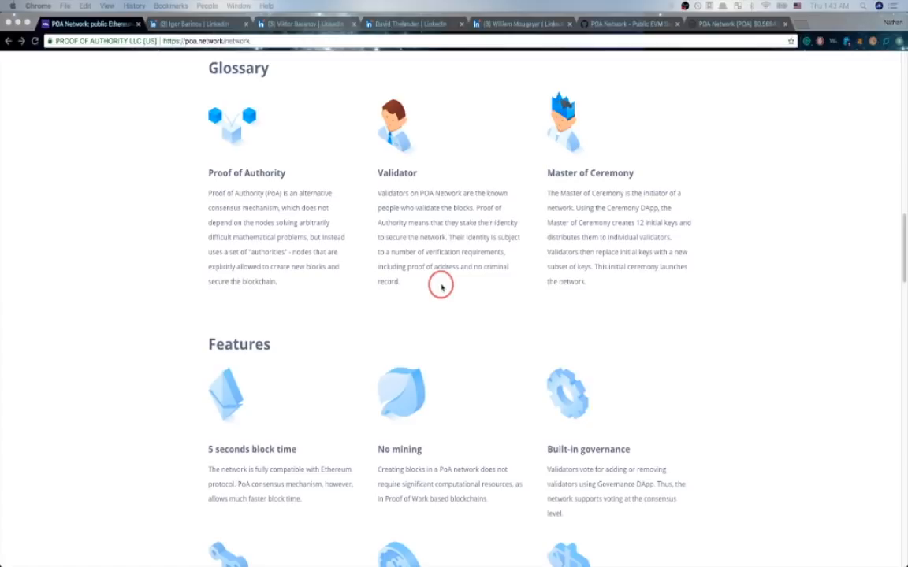
Step: Scroll through all six Features, from 5 seconds block time to Supported DApps
scroll("down", 3)
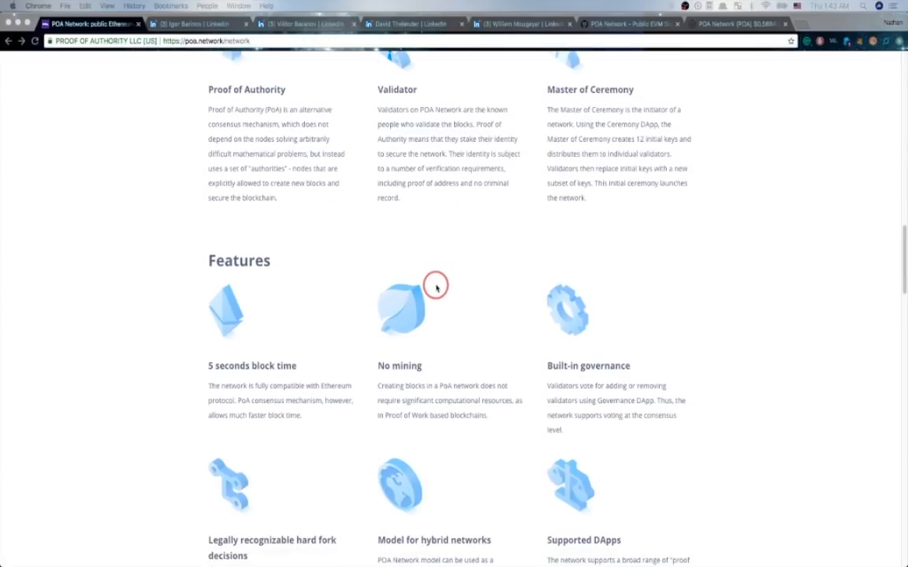
scroll("down", 3)
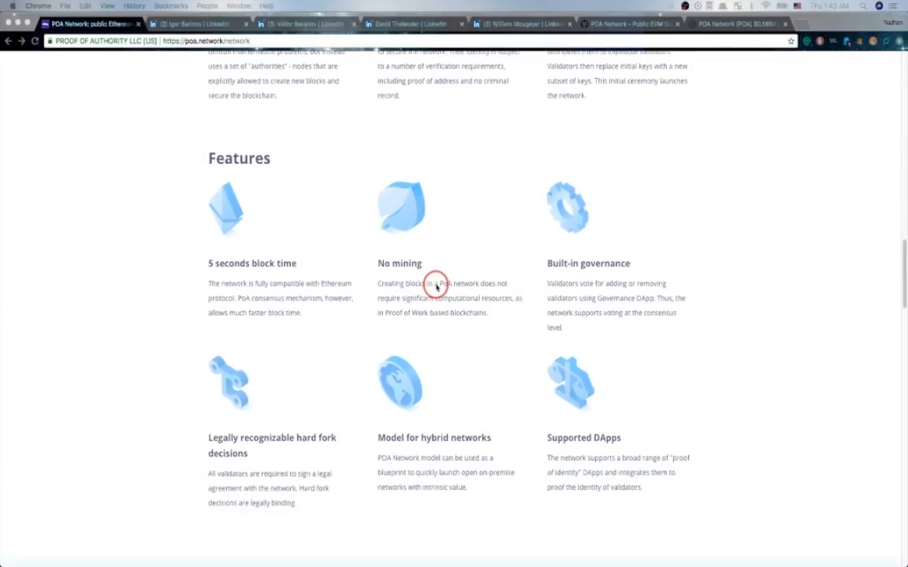
scroll("down", 3)
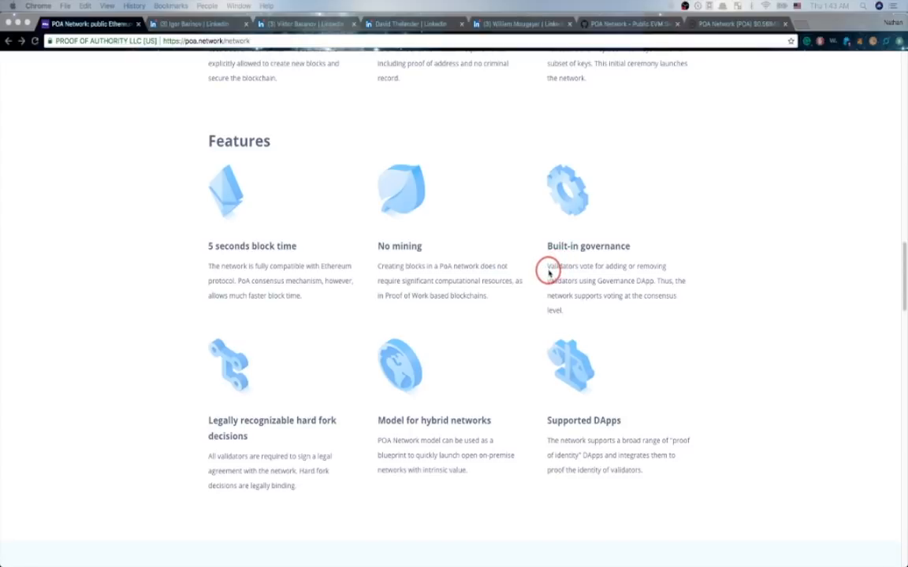
mouse_move(551, 284)
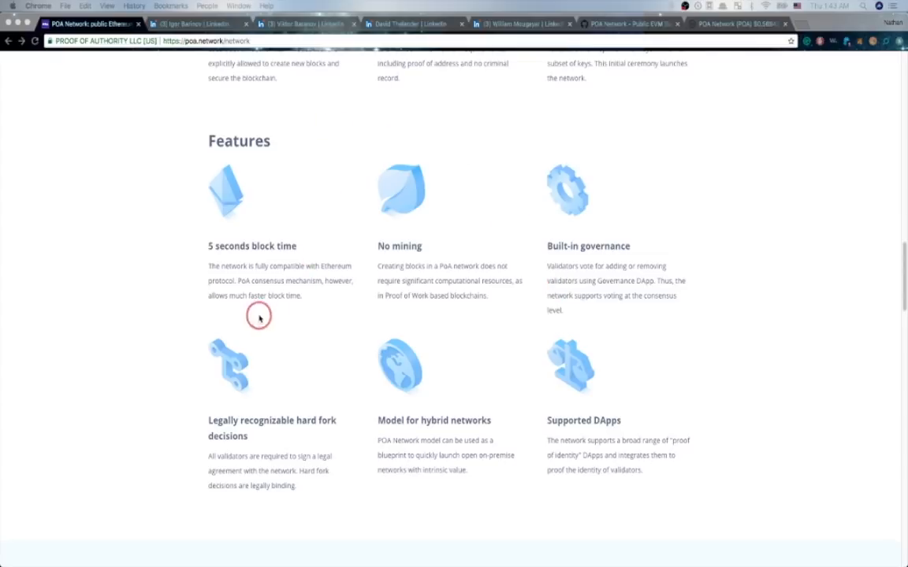
mouse_move(225, 455)
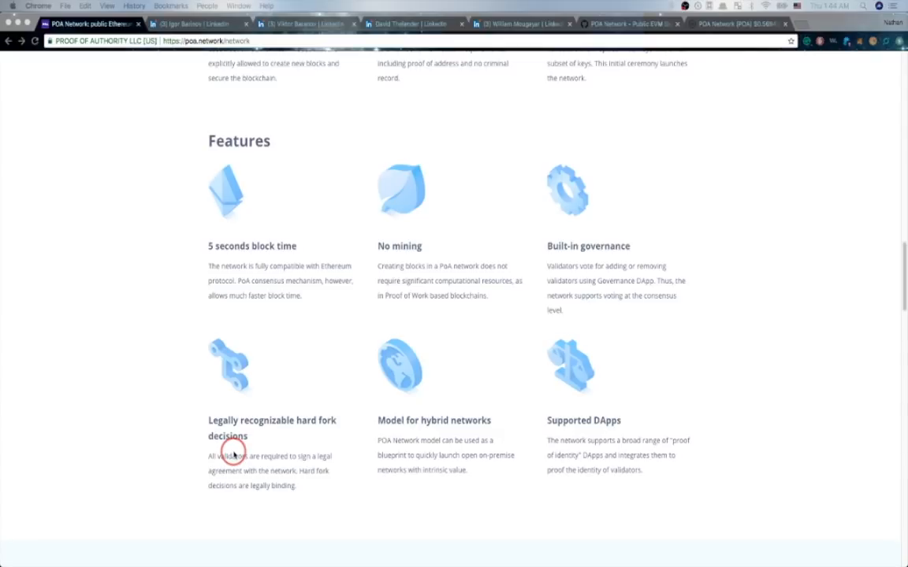
mouse_move(245, 270)
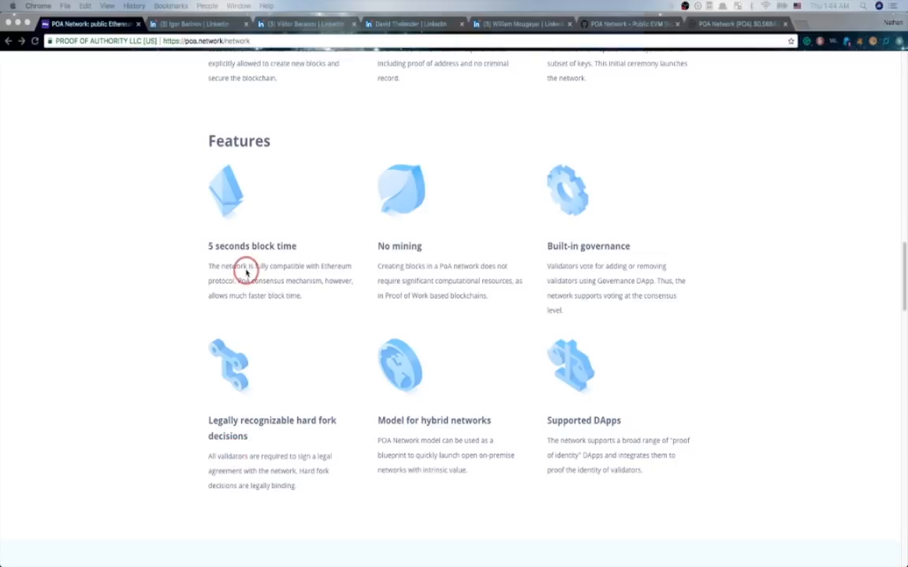
Step: Scroll to the Roadmap timeline spanning April 2017 through Second Half 2018
scroll("down", 3)
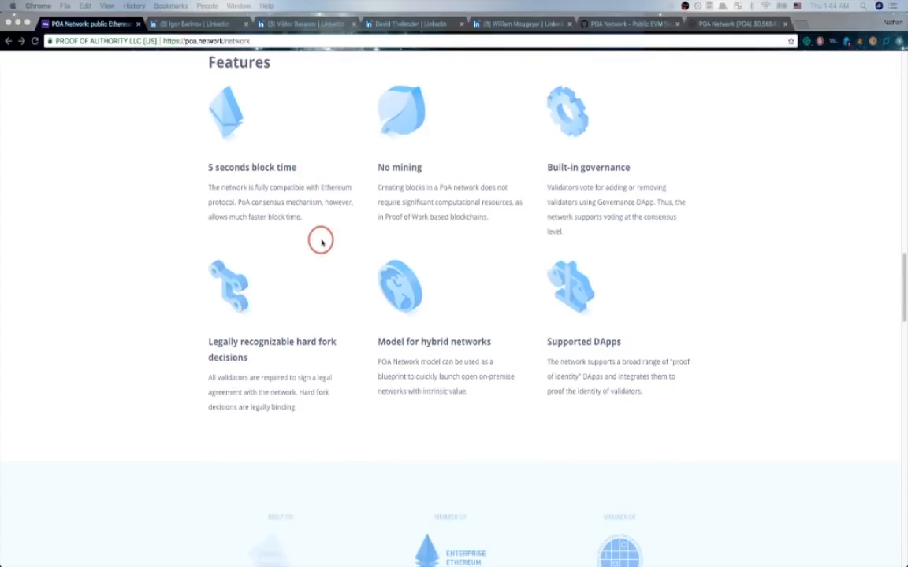
scroll("down", 3)
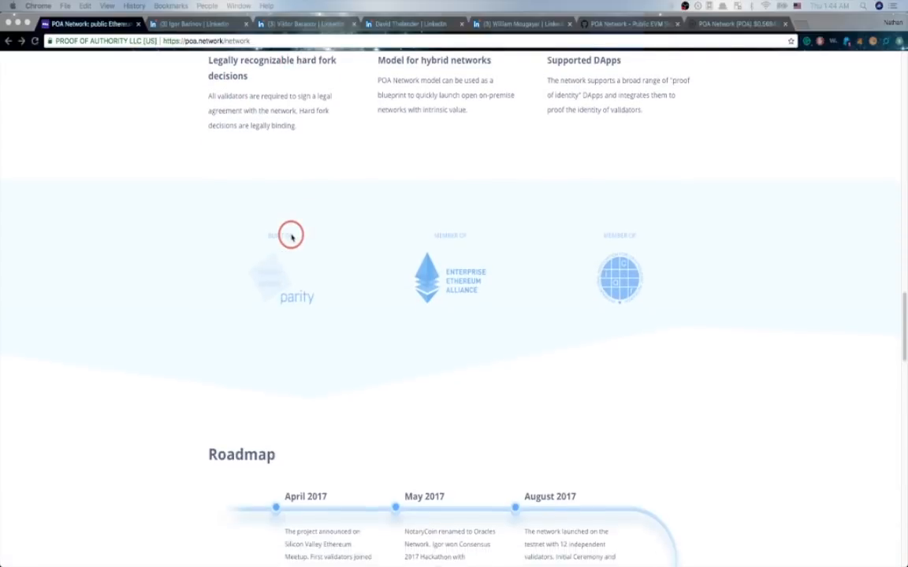
scroll("down", 3)
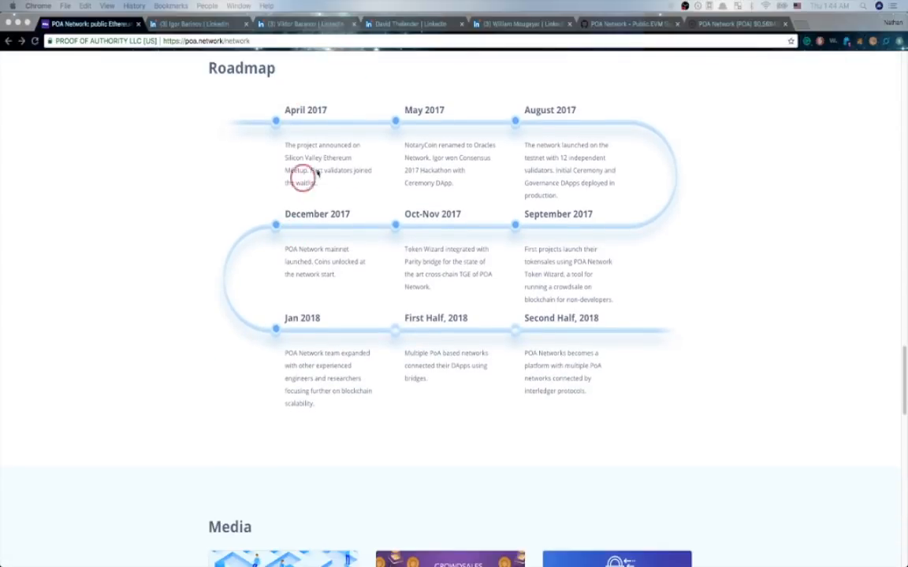
mouse_move(331, 266)
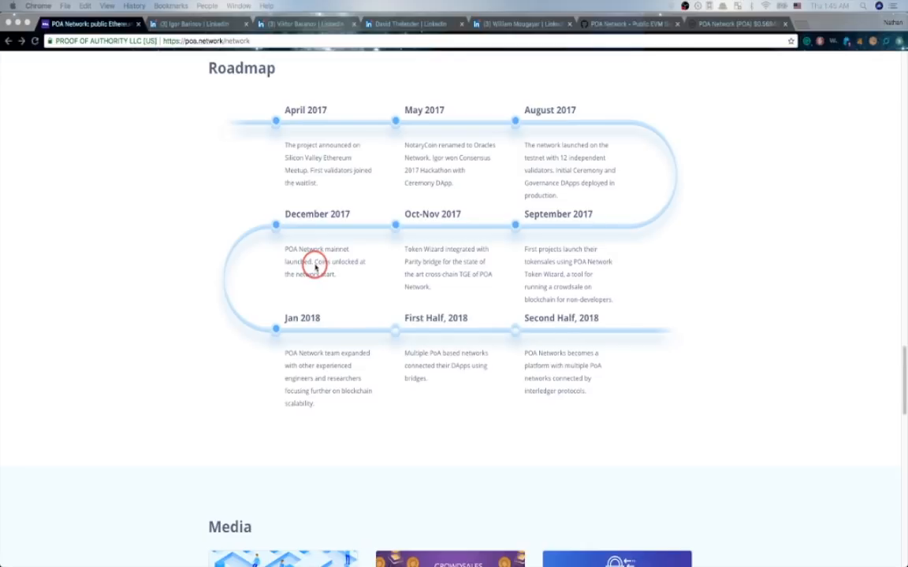
mouse_move(176, 253)
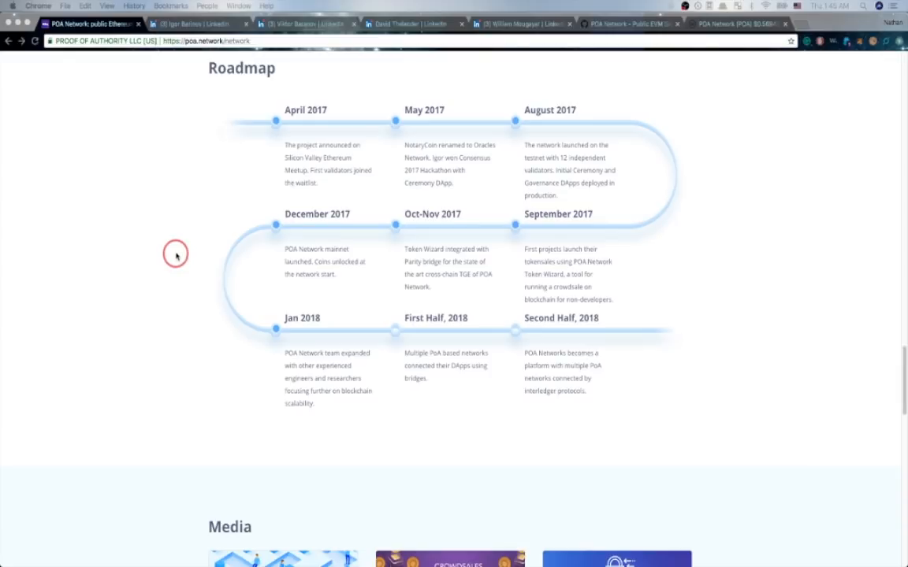
scroll("down", 3)
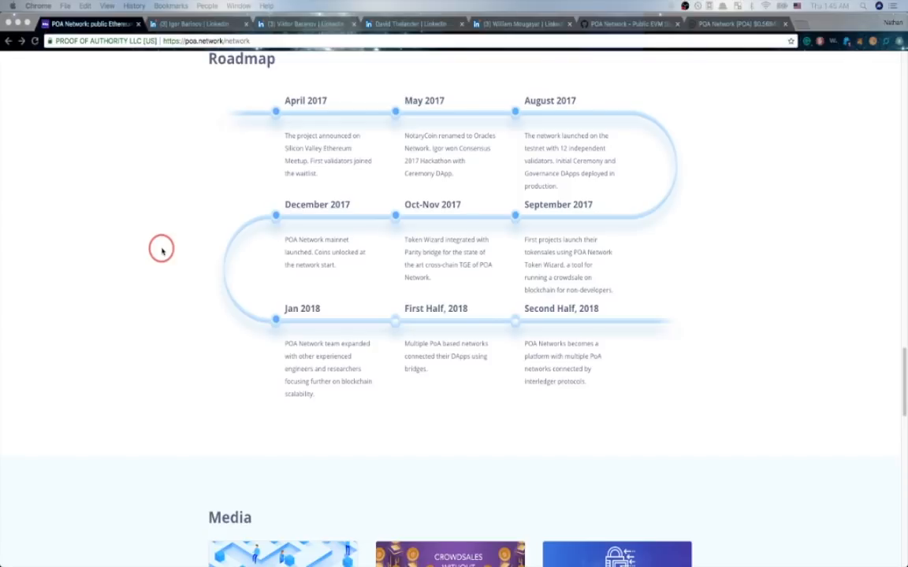
Step: Scroll down past the Media section of the POA Network homepage
scroll("down", 3)
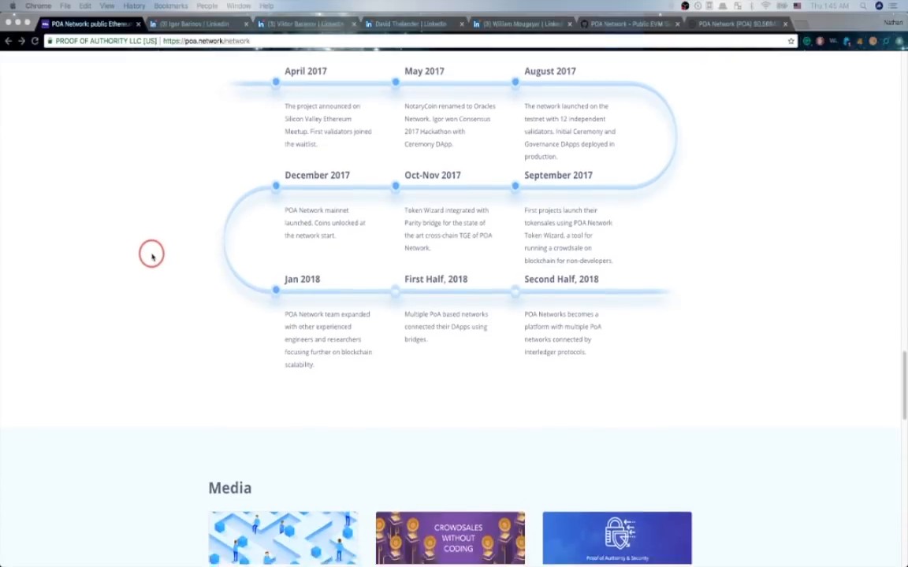
scroll("down", 3)
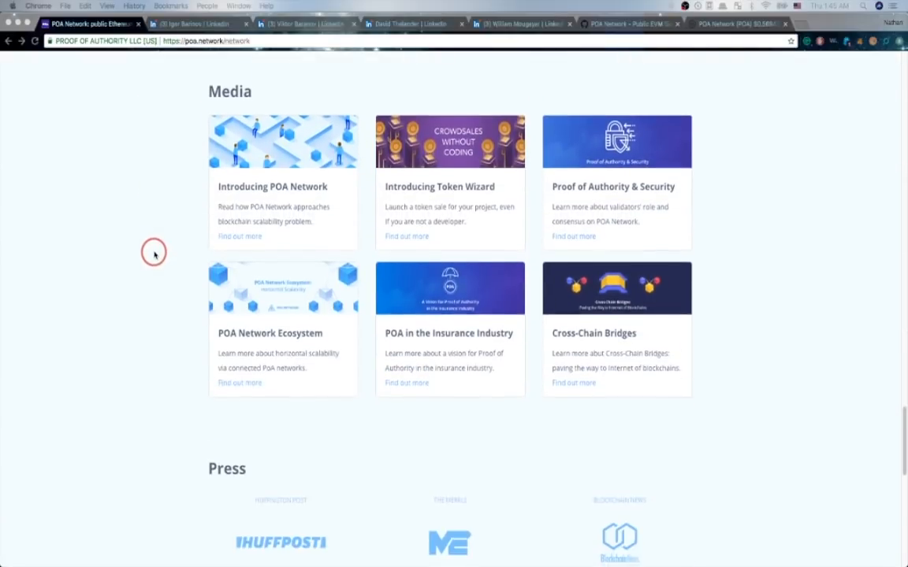
scroll("down", 3)
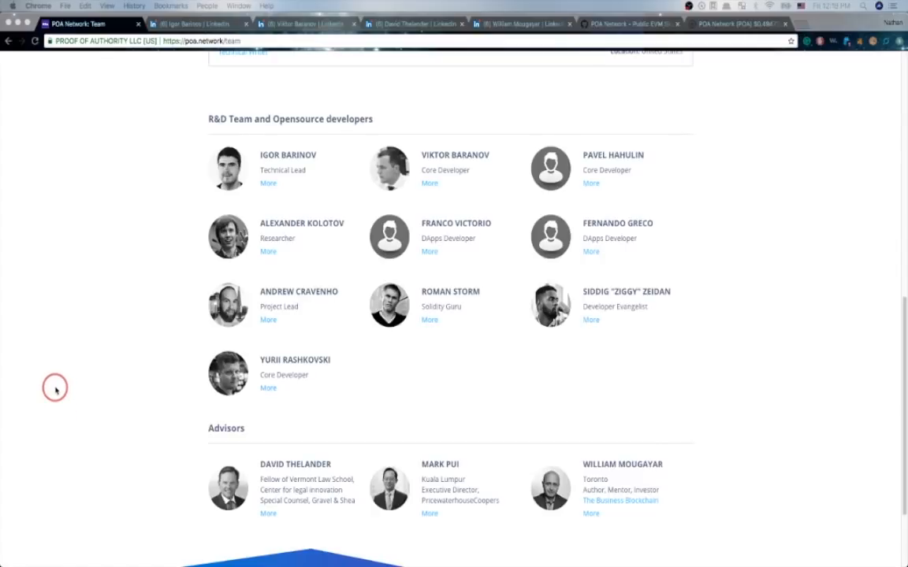
mouse_move(305, 196)
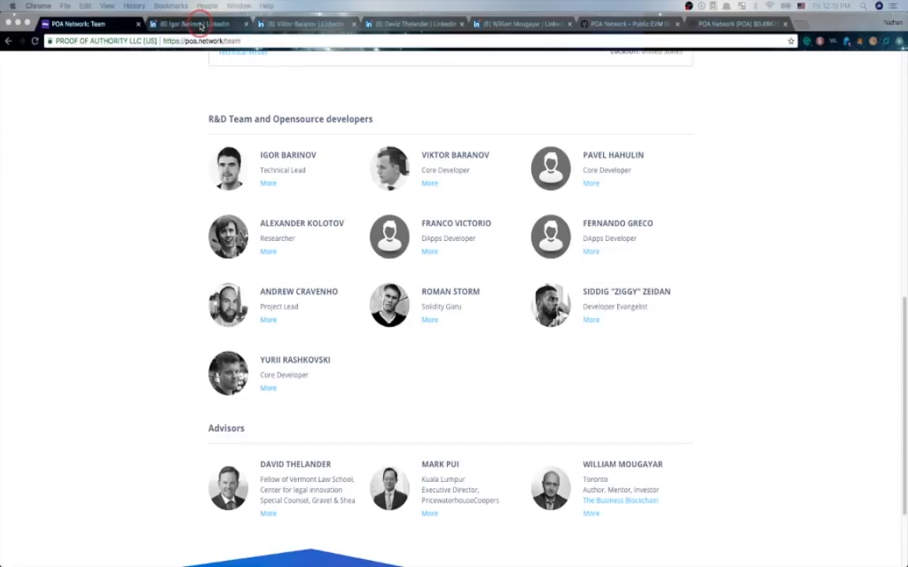
Step: Review Igor Barinov's LinkedIn experience, from POA Network Tech Lead to Profit Button CTO
left_click(193, 23)
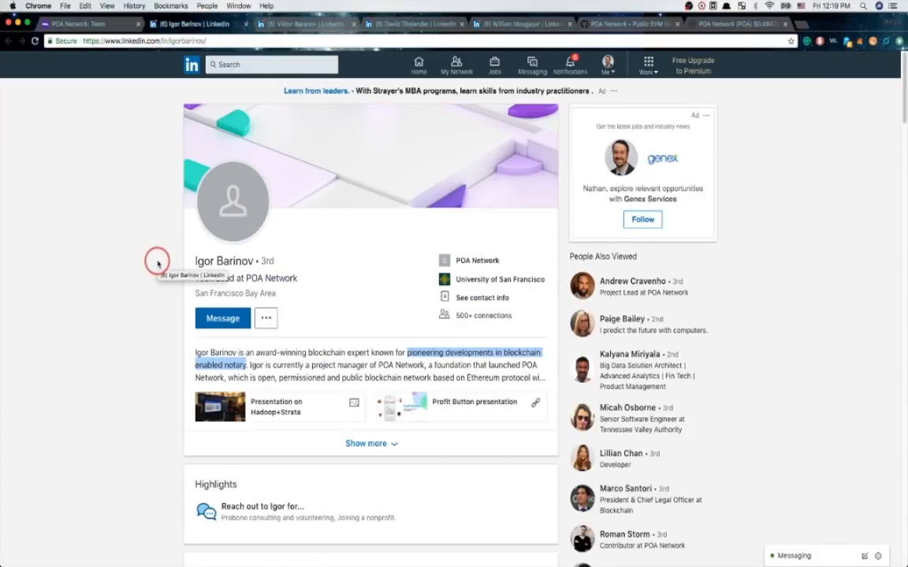
mouse_move(137, 341)
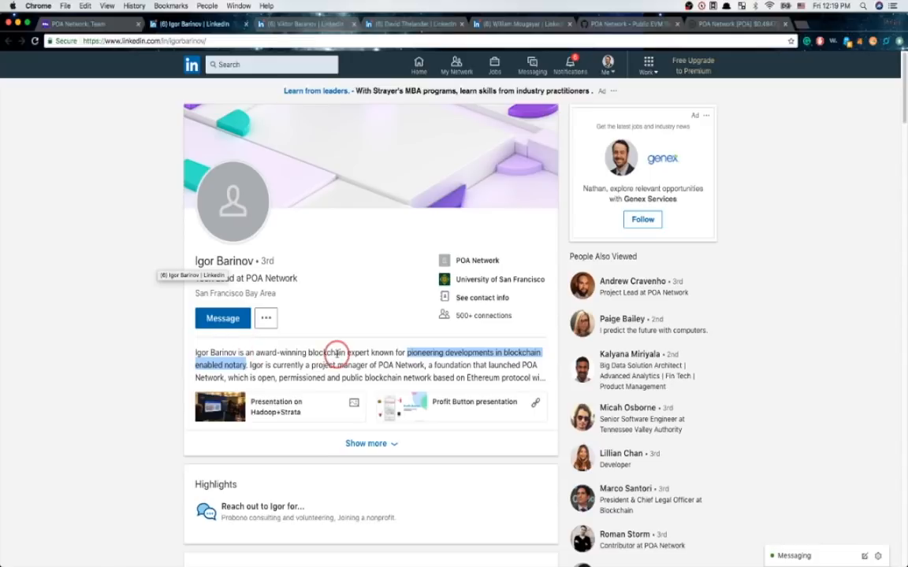
mouse_move(366, 360)
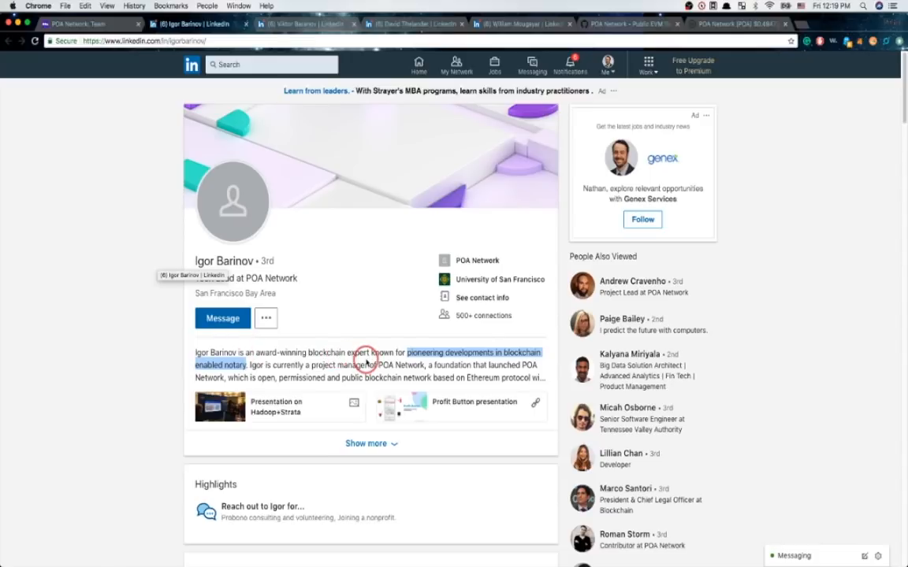
mouse_move(144, 322)
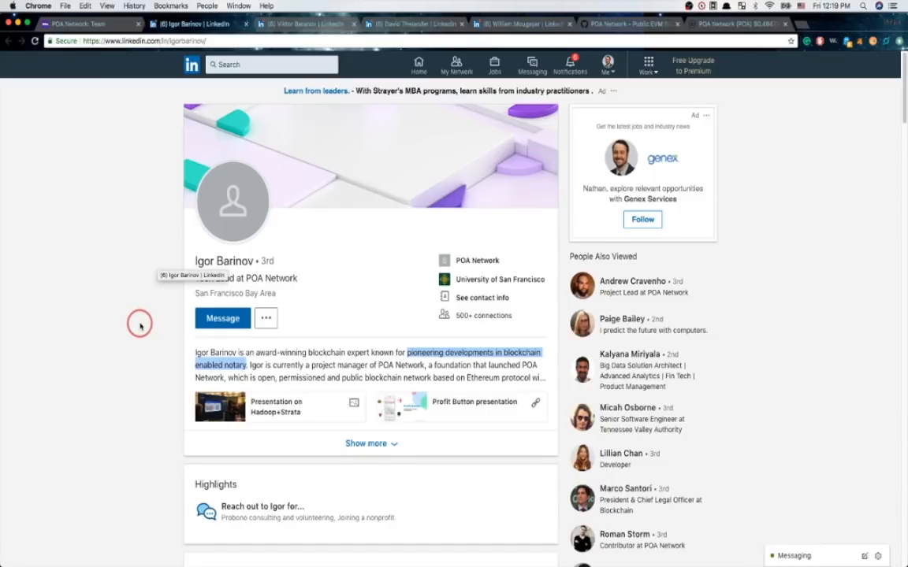
scroll("down", 3)
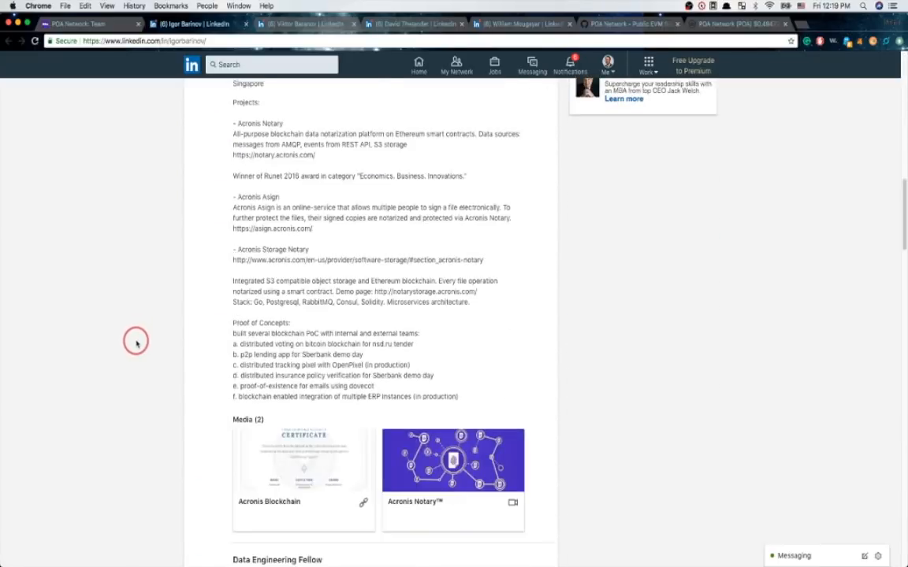
scroll("down", 3)
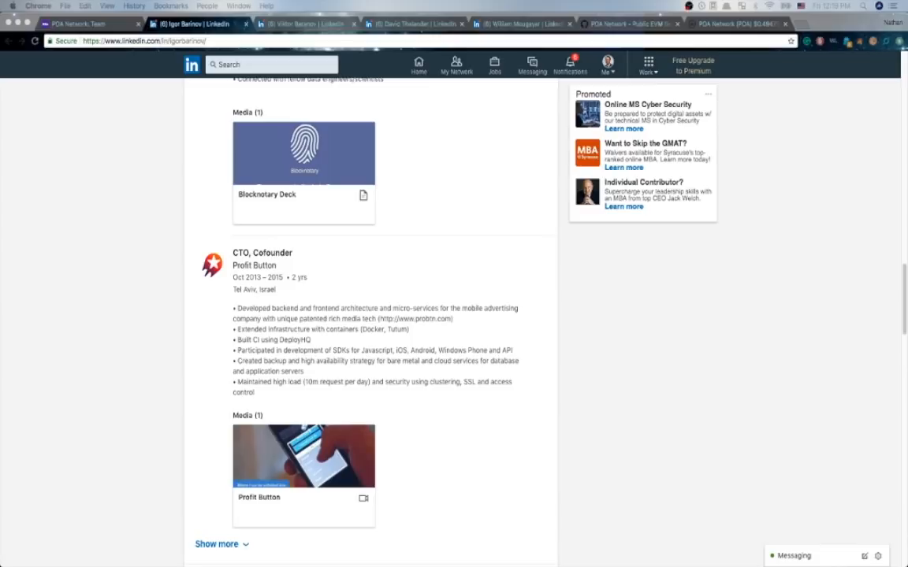
scroll("up", 3)
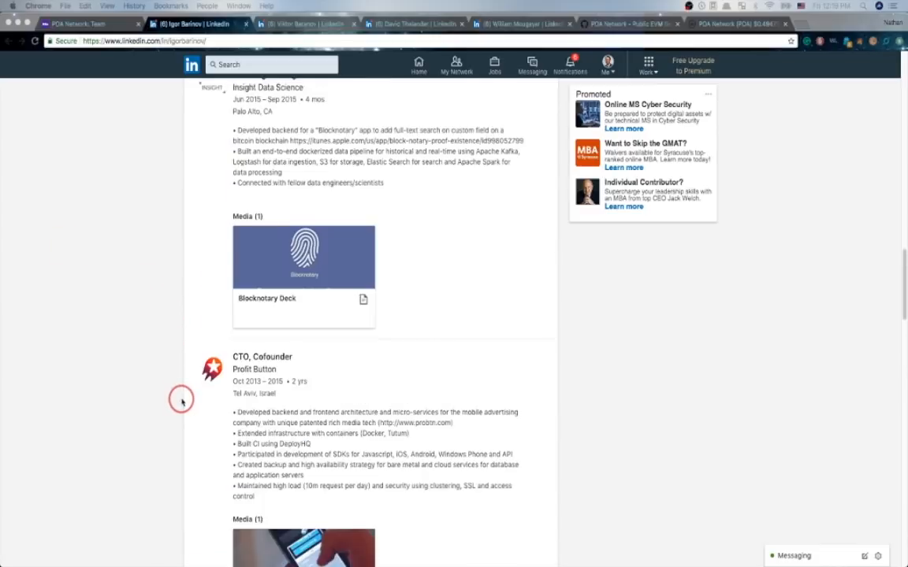
scroll("up", 3)
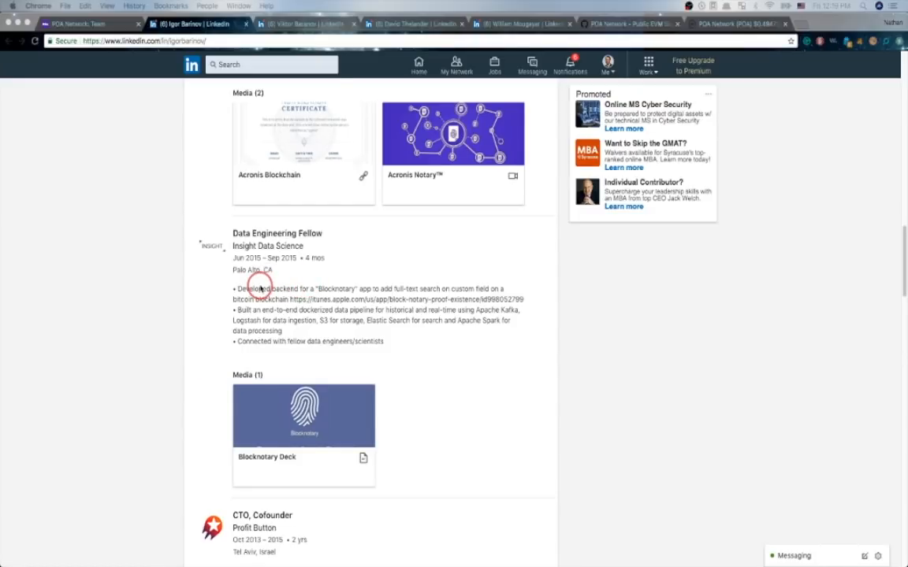
mouse_move(196, 275)
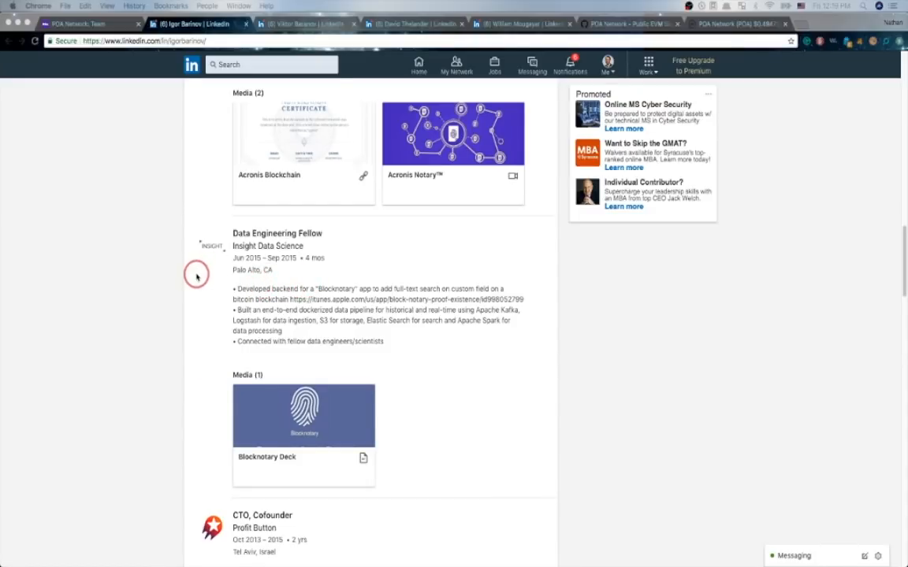
mouse_move(204, 311)
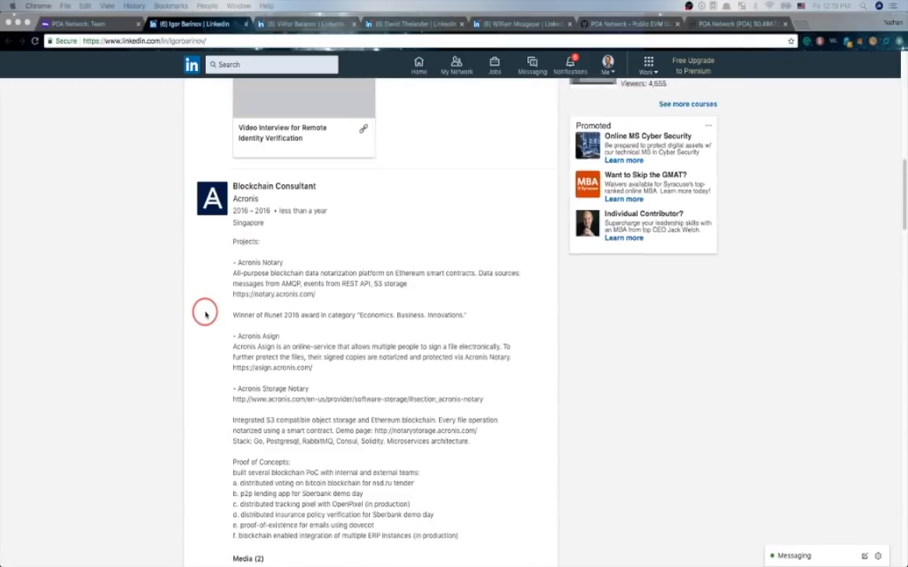
scroll("down", 3)
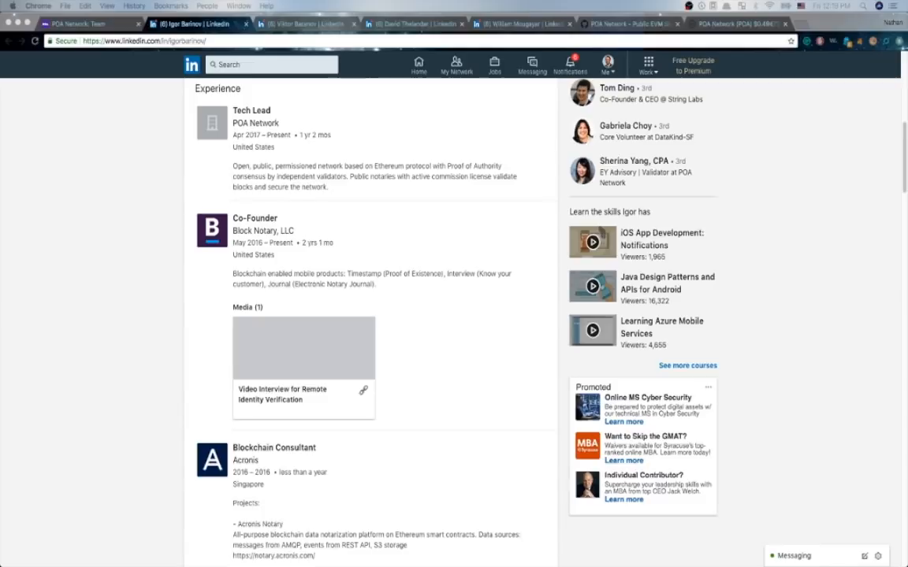
left_click(88, 263)
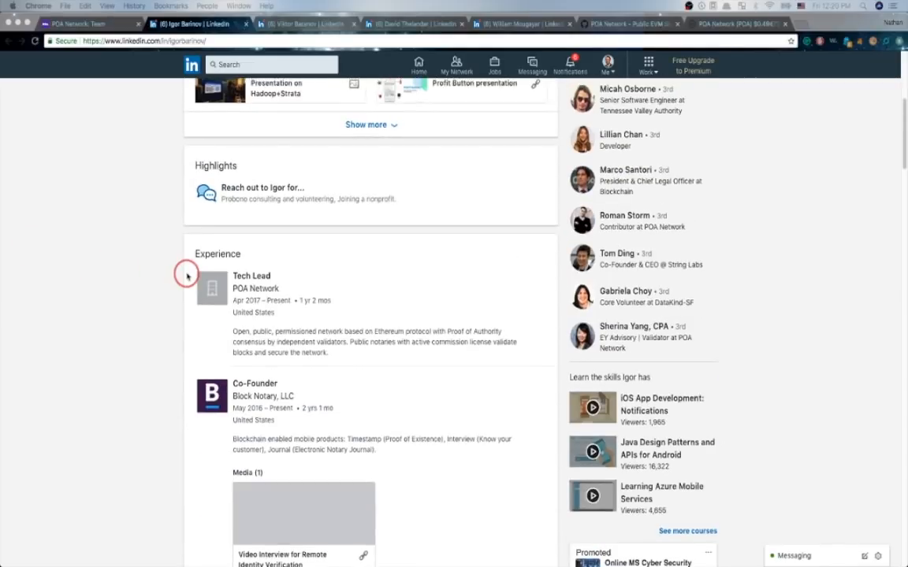
scroll("up", 3)
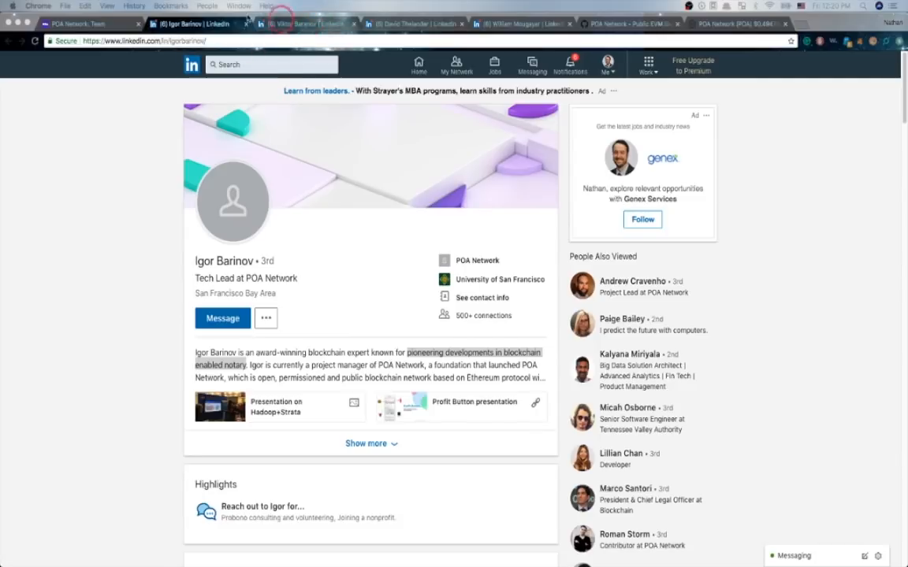
Step: Read Viktor Baranov's experience, POA Network core developer back to Glavsupport, then return to Team
left_click(79, 24)
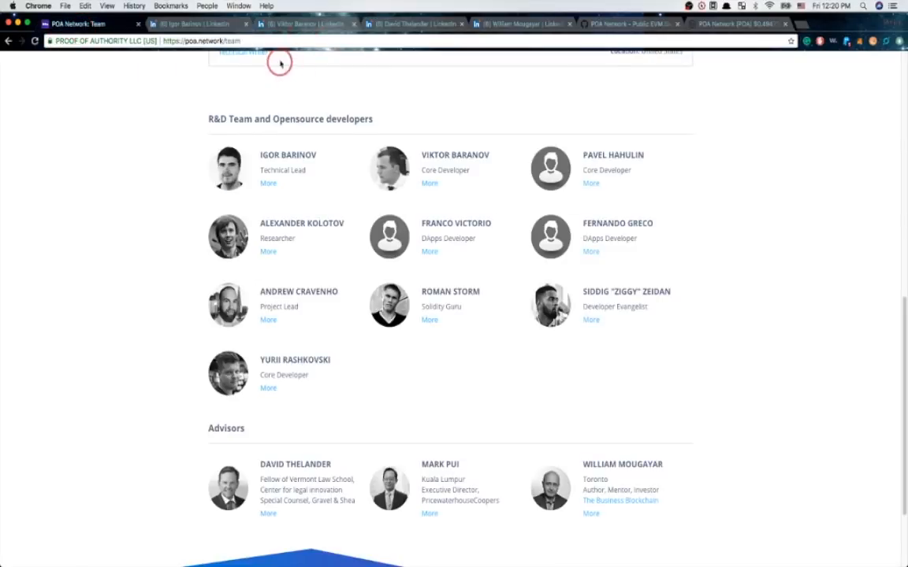
left_click(300, 24)
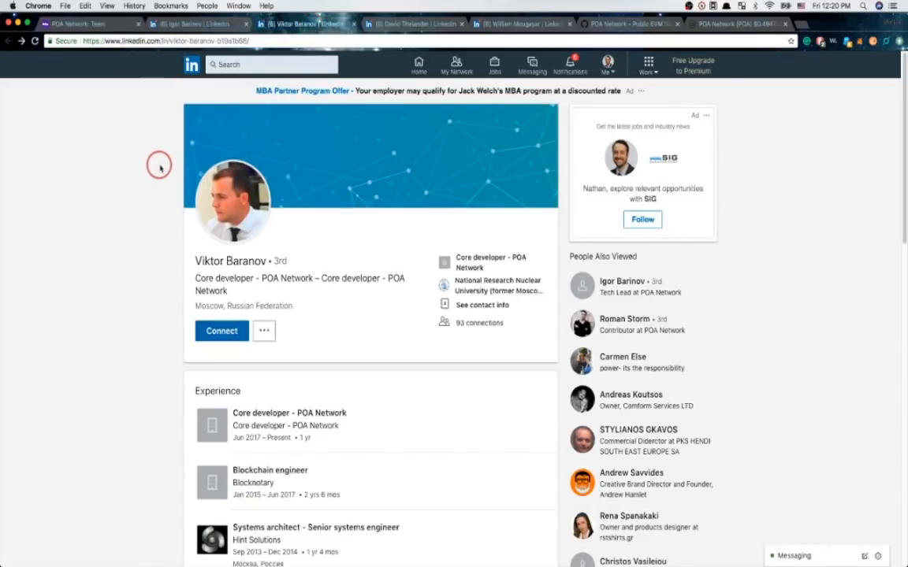
scroll("down", 3)
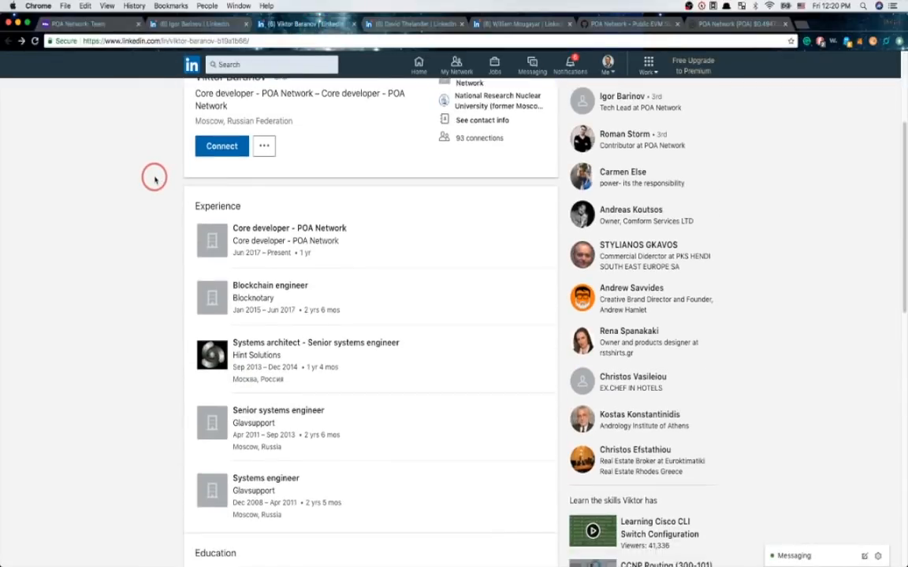
scroll("down", 3)
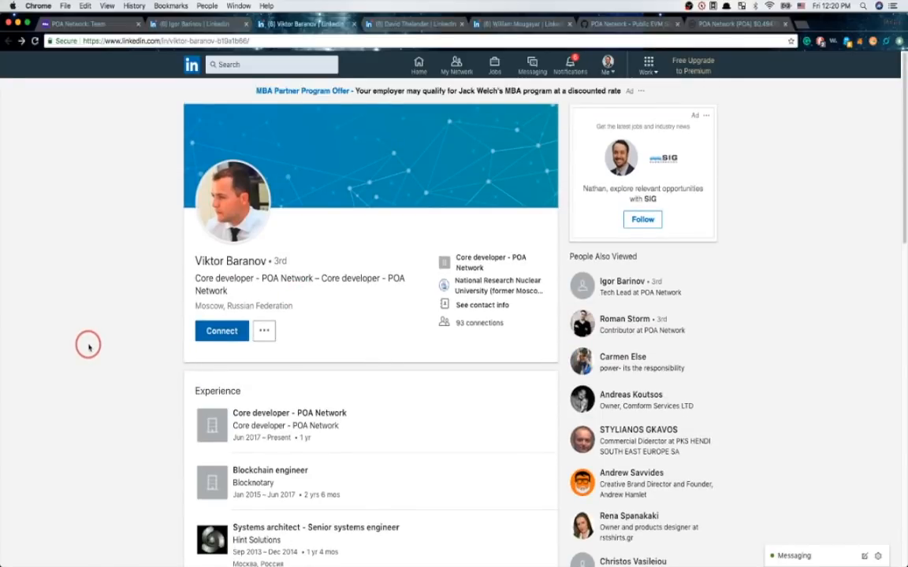
mouse_move(90, 355)
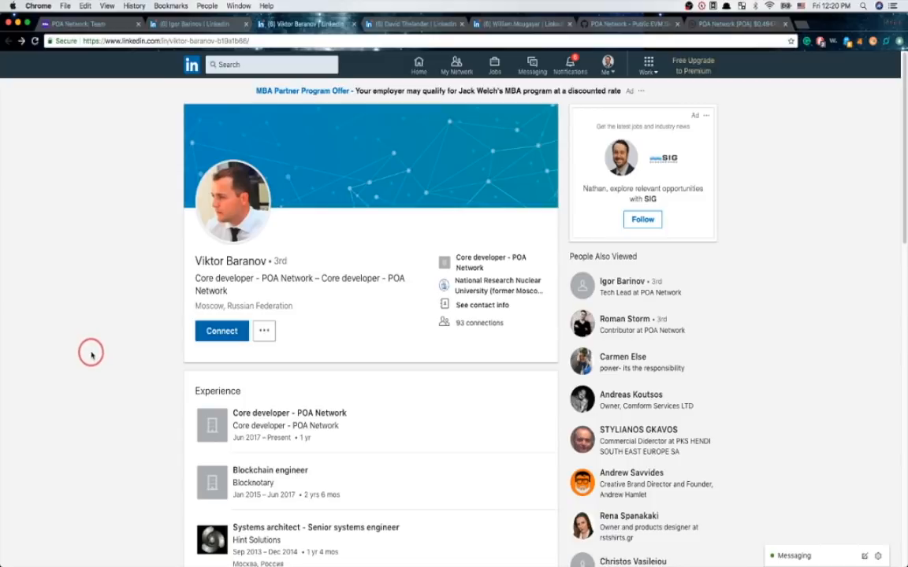
mouse_move(110, 359)
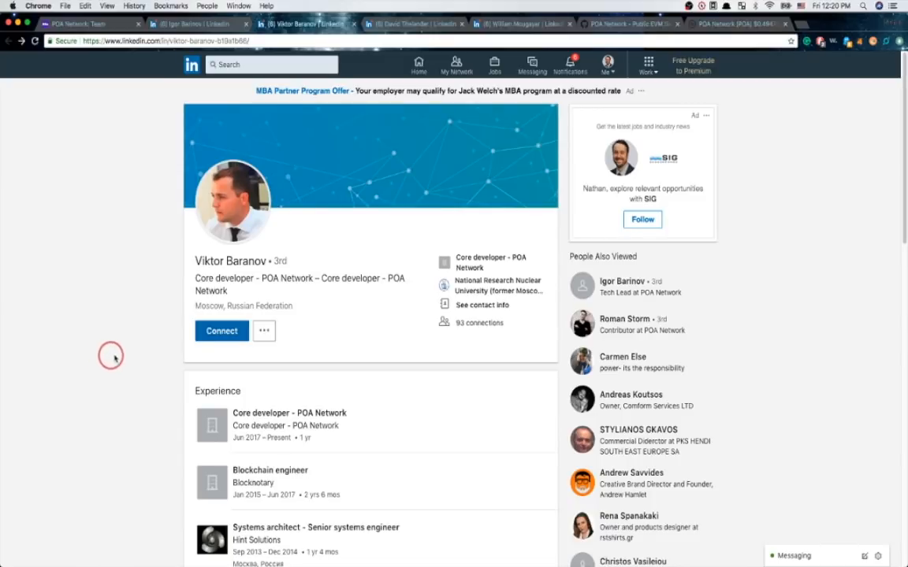
mouse_move(144, 86)
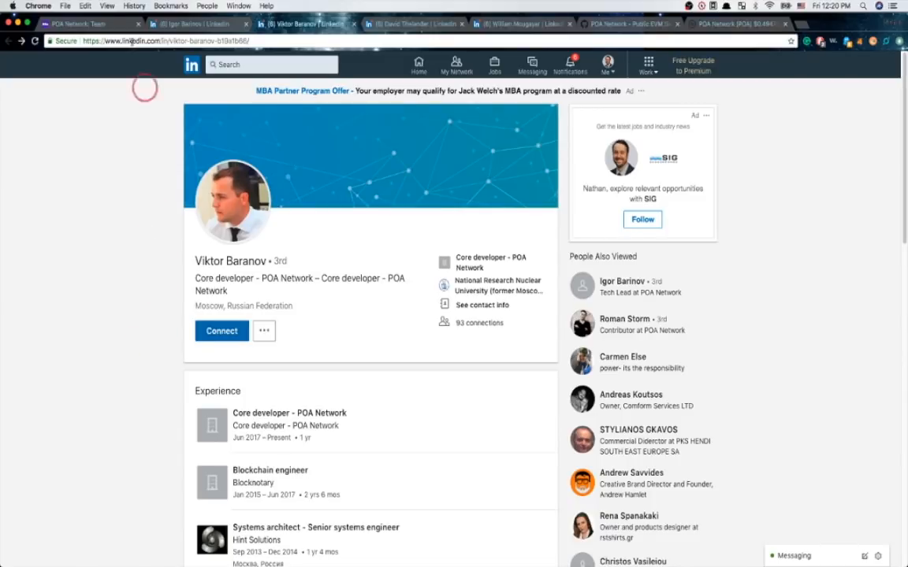
left_click(87, 23)
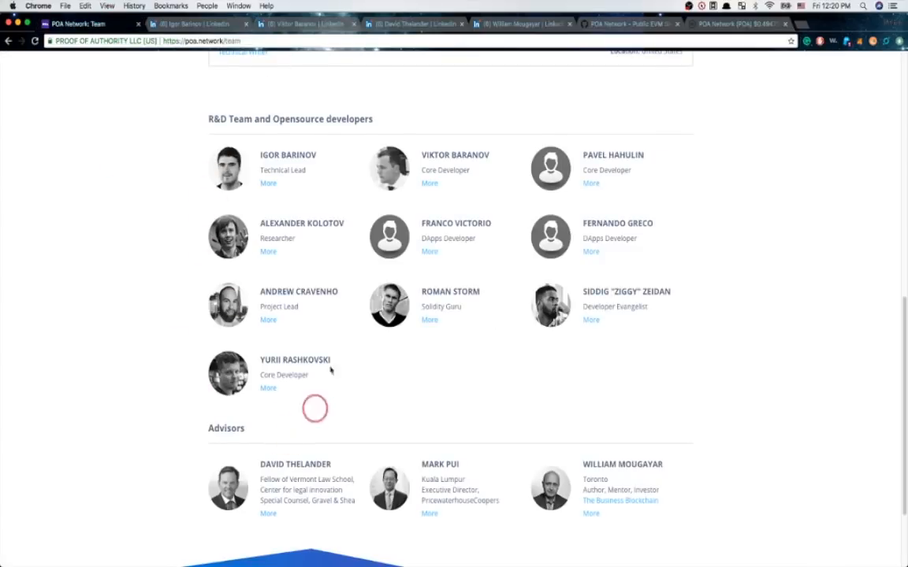
left_click(413, 24)
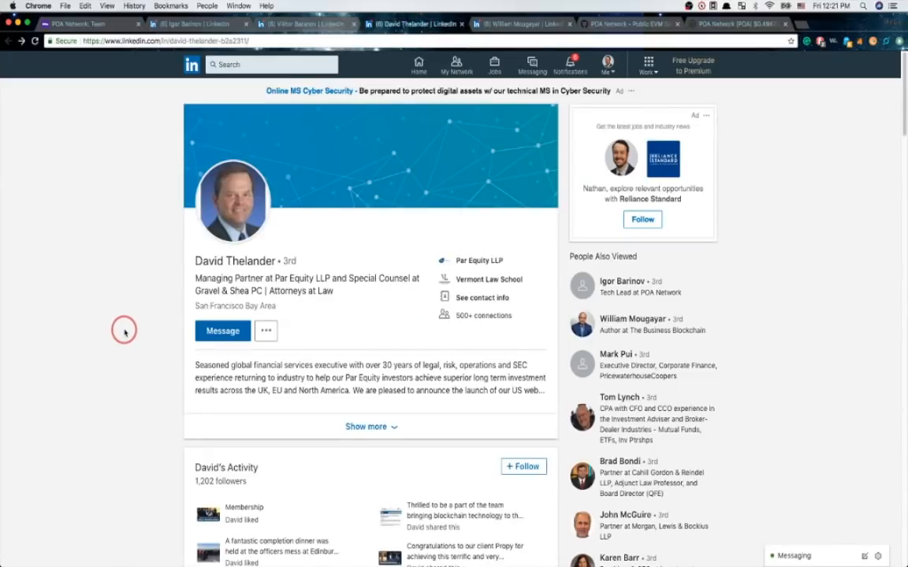
scroll("down", 3)
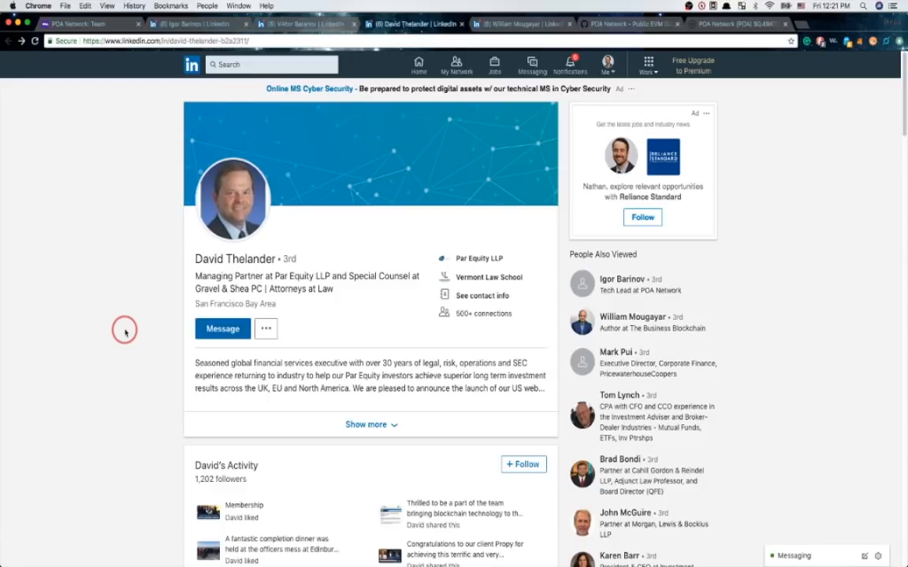
scroll("down", 3)
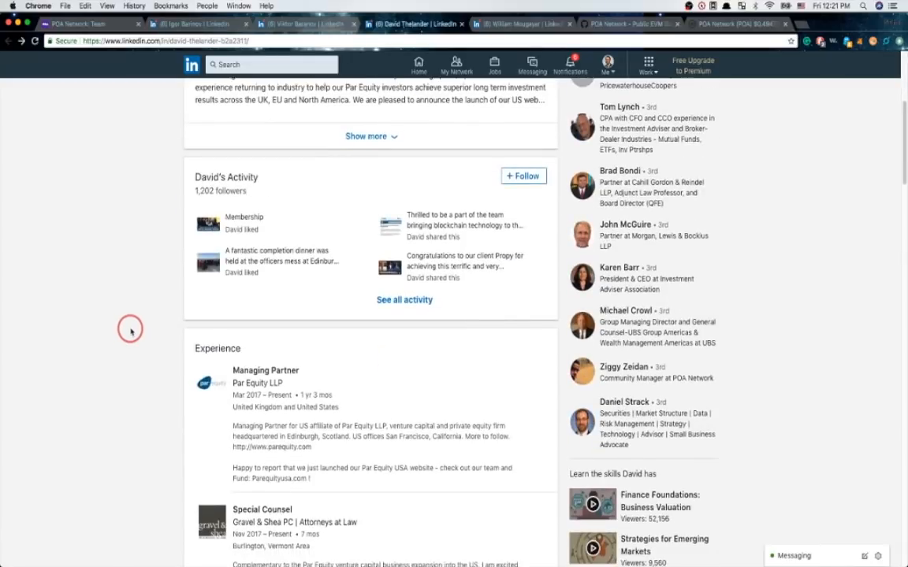
scroll("down", 3)
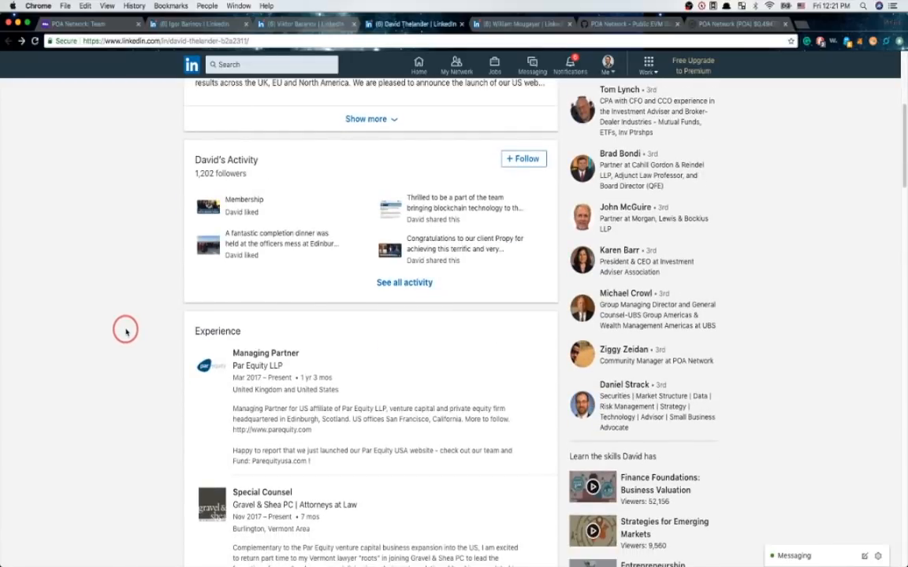
mouse_move(98, 318)
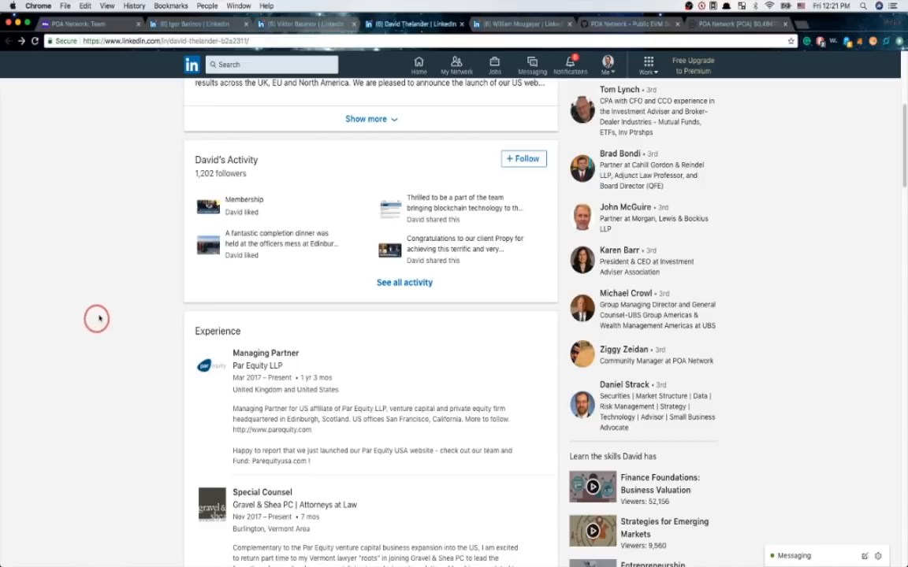
scroll("down", 3)
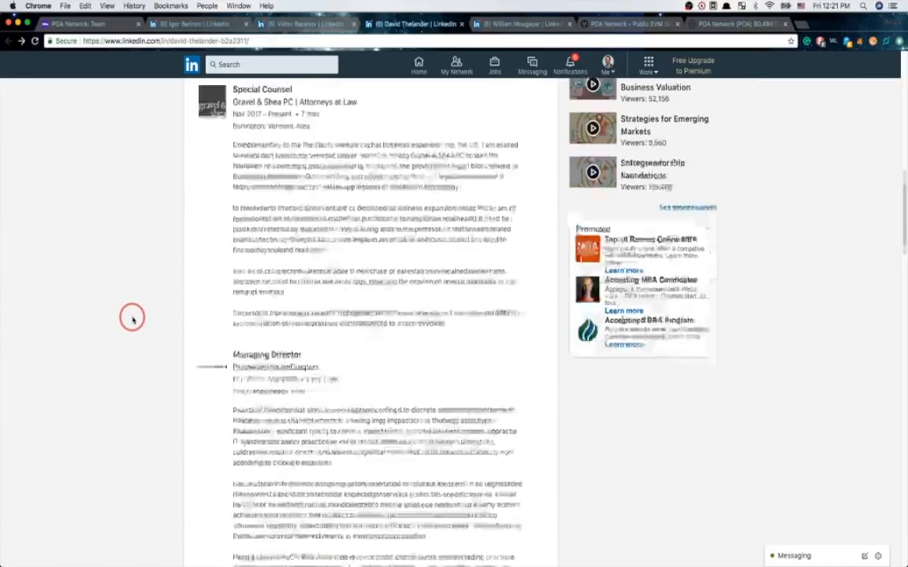
scroll("down", 3)
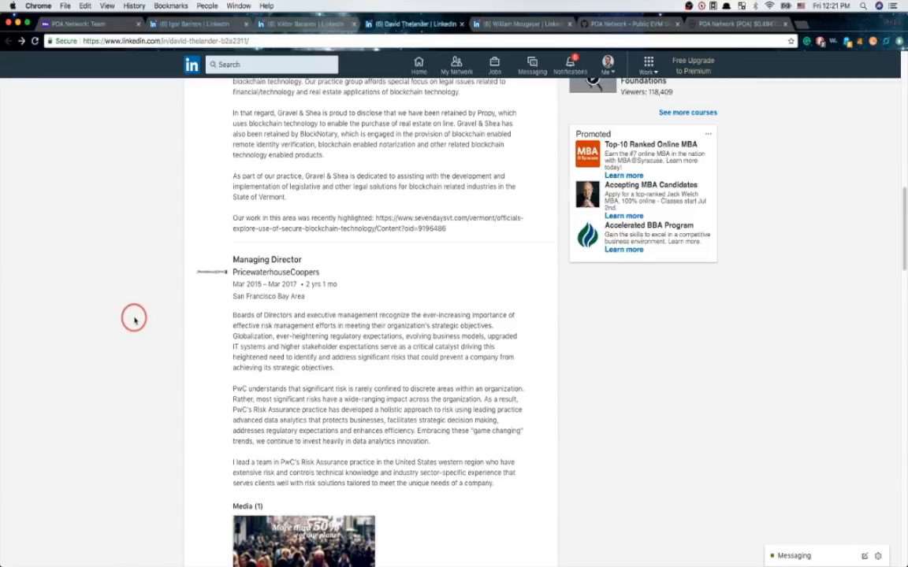
mouse_move(88, 262)
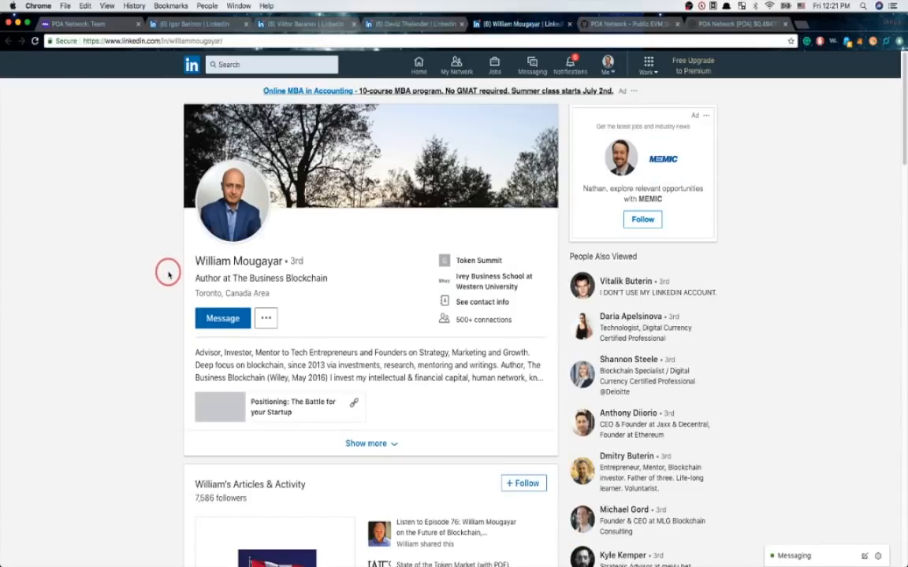
mouse_move(157, 249)
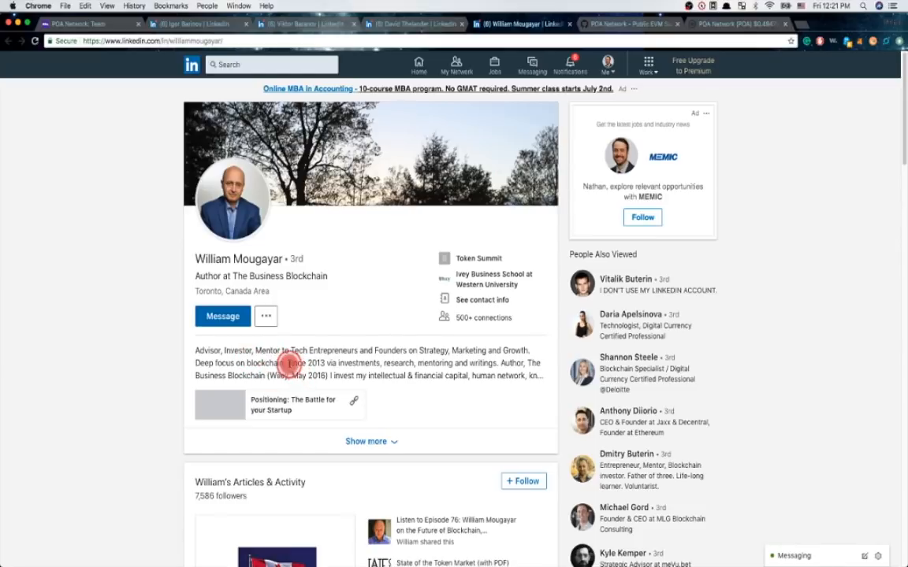
Step: Read William Mougayar's blockchain-focused summary, then return to the POA Network Team page
double_click(306, 362)
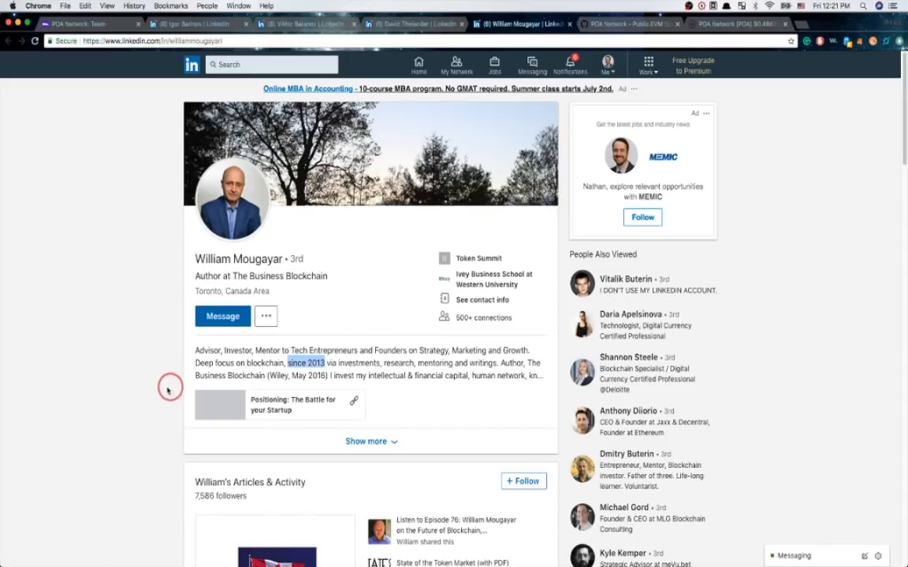
mouse_move(163, 388)
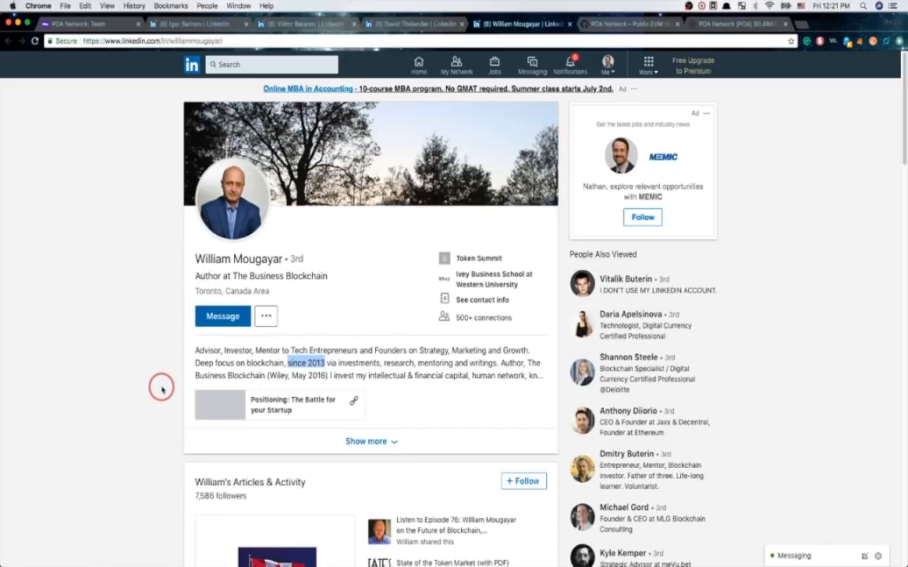
scroll("down", 3)
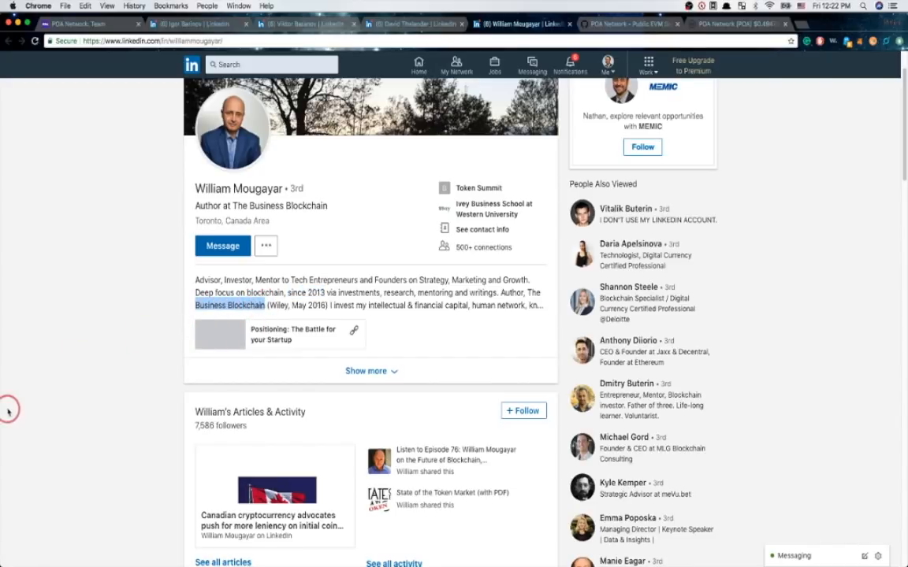
mouse_move(79, 406)
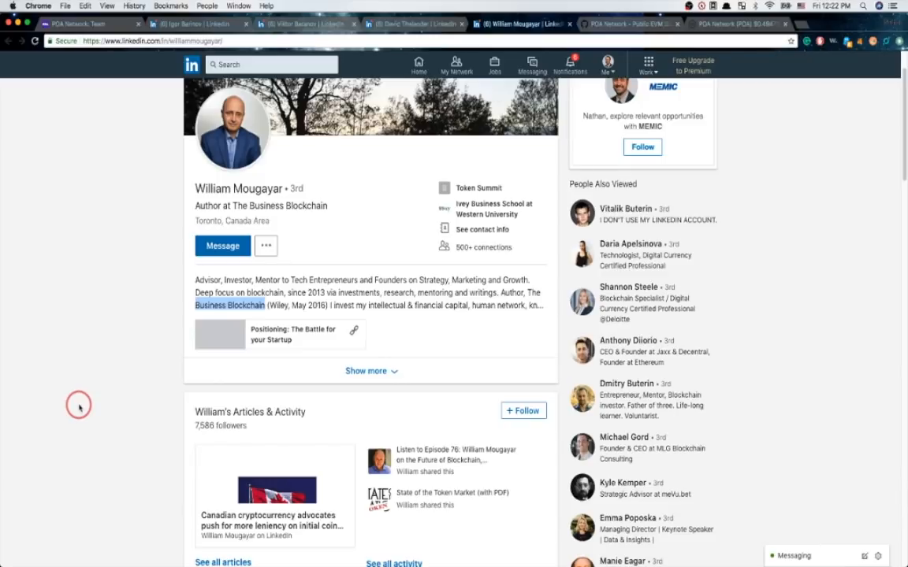
scroll("down", 3)
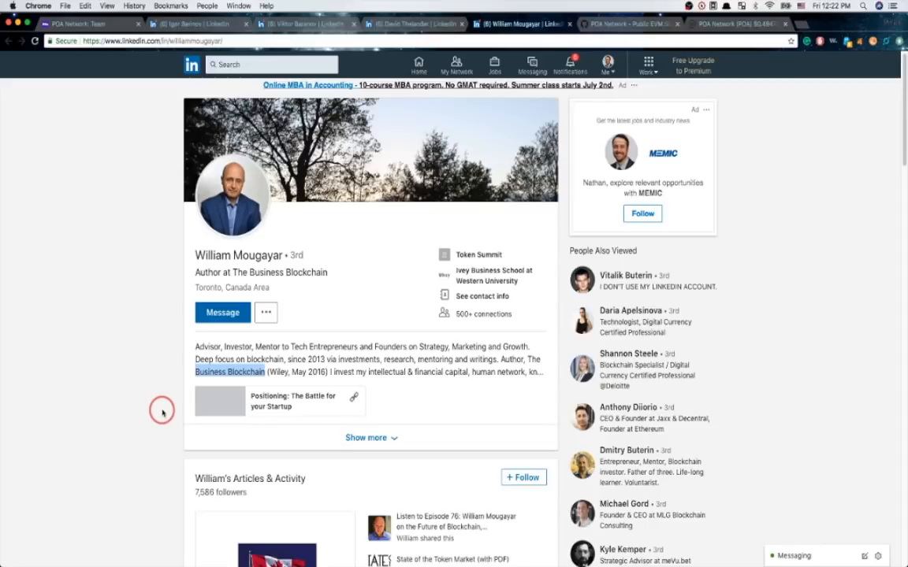
mouse_move(200, 403)
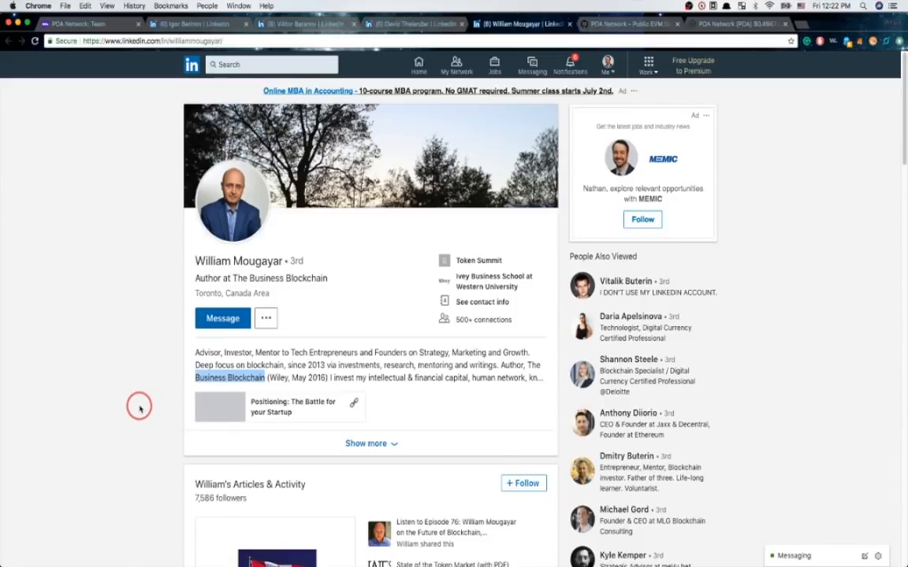
mouse_move(189, 248)
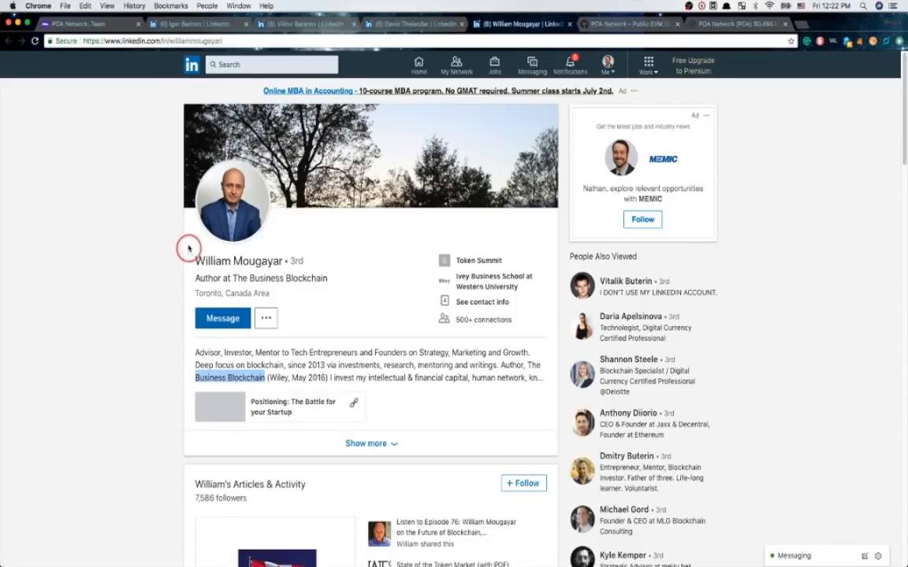
mouse_move(137, 194)
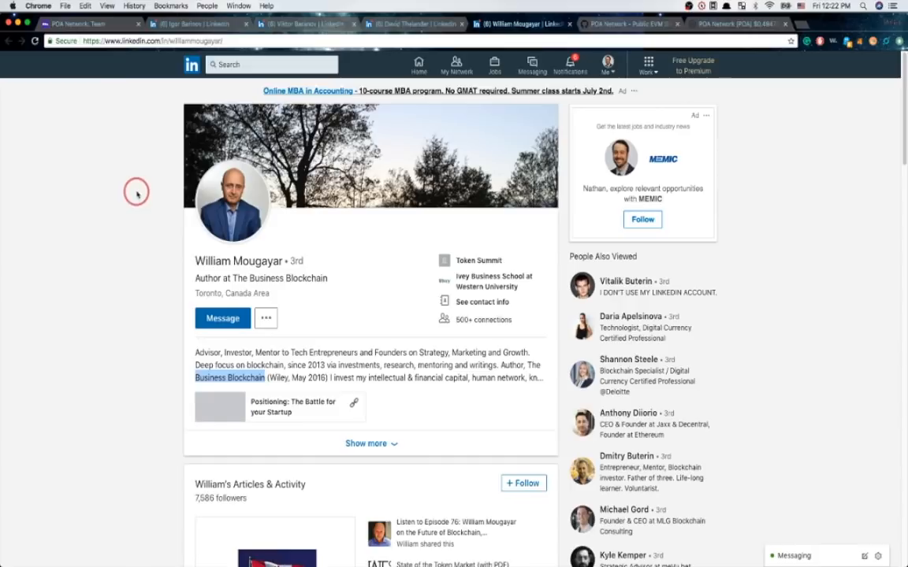
left_click(87, 24)
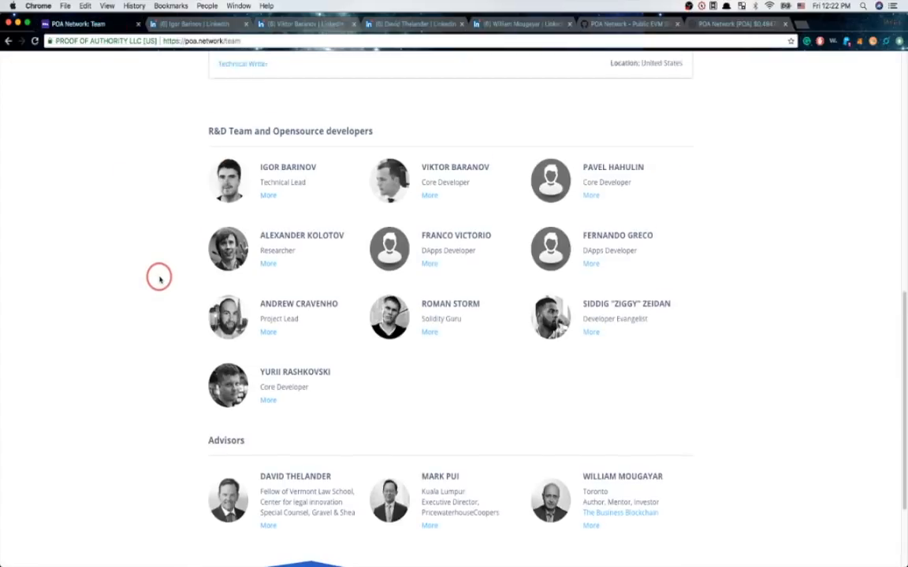
Step: Scroll the POA Network site, then switch to the POA Network GitHub organization tab
scroll("down", 3)
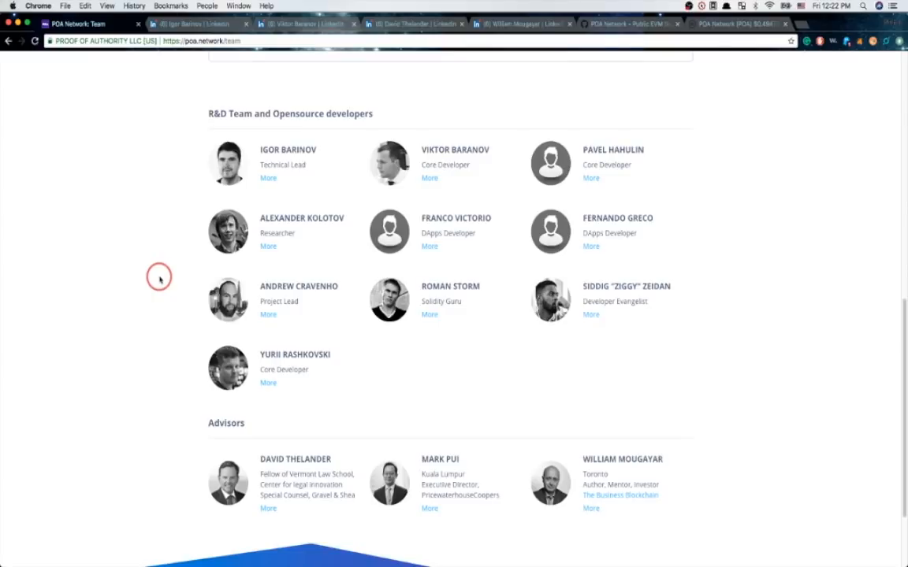
left_click(626, 23)
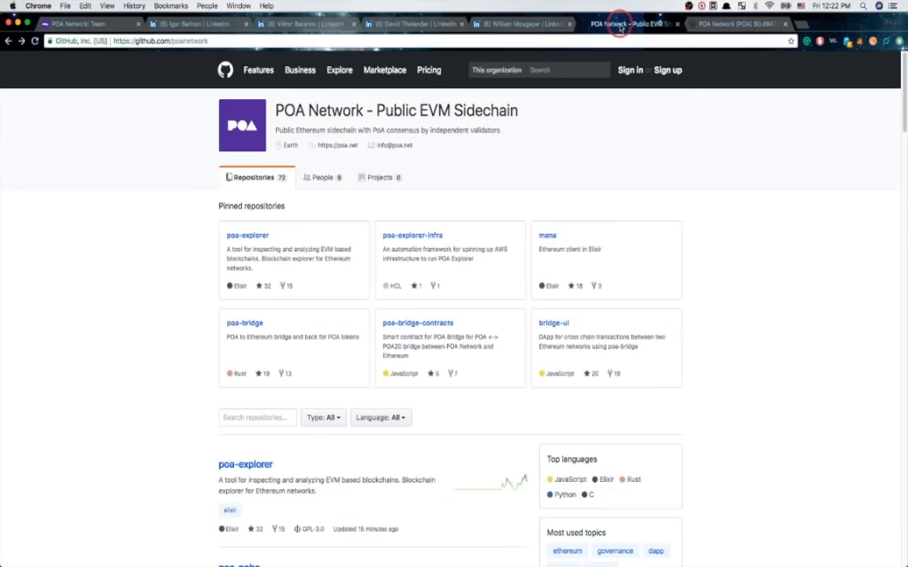
Step: Scroll through the 72 POA Network repositories, including poa-explorer, poa-poba and bridge-ui
scroll("down", 3)
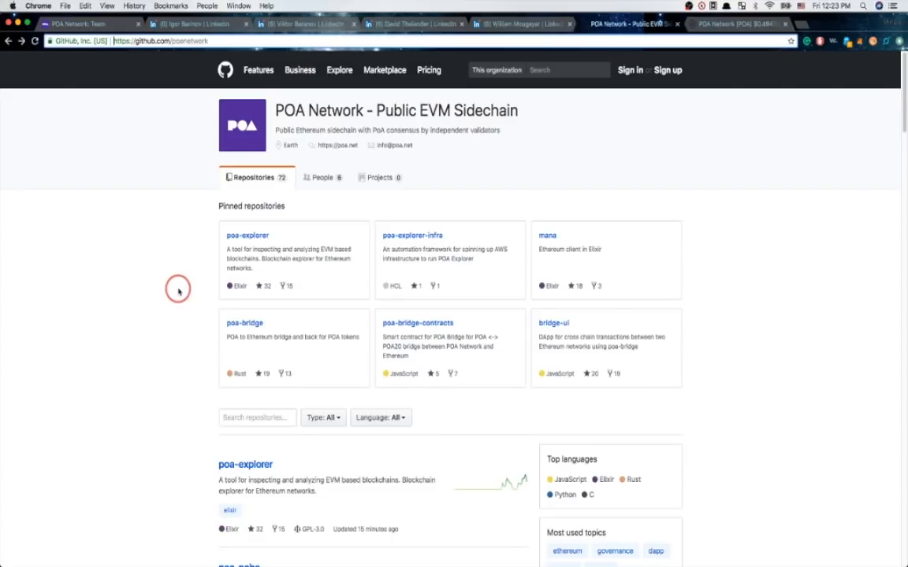
scroll("down", 3)
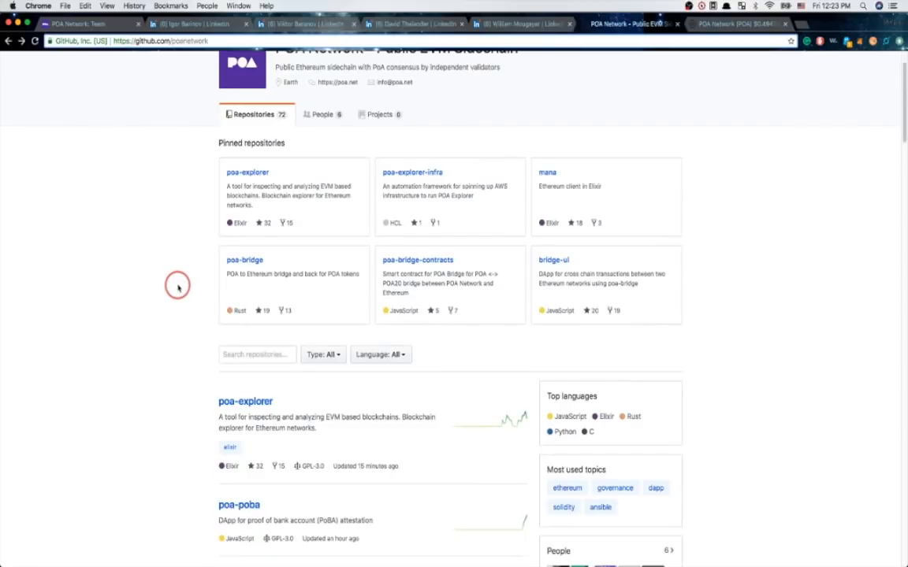
scroll("down", 3)
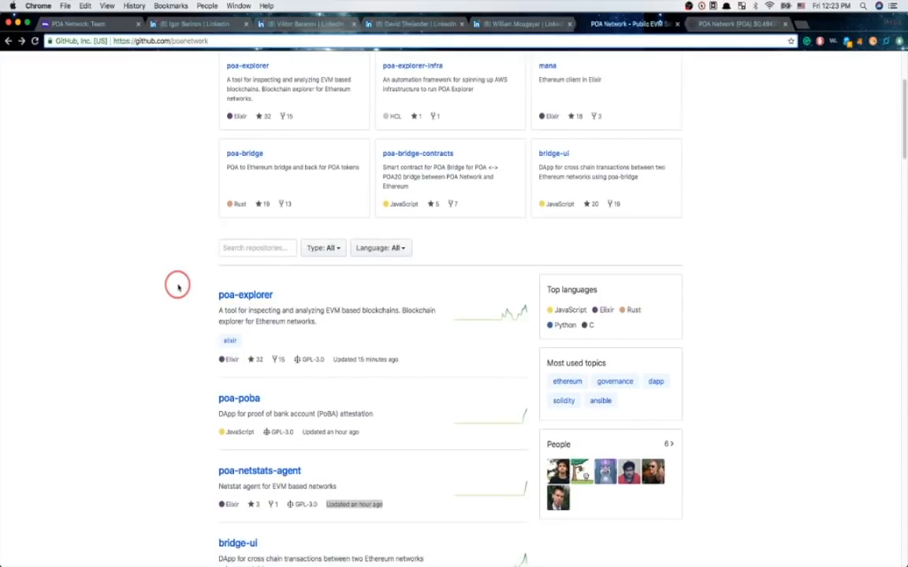
scroll("down", 3)
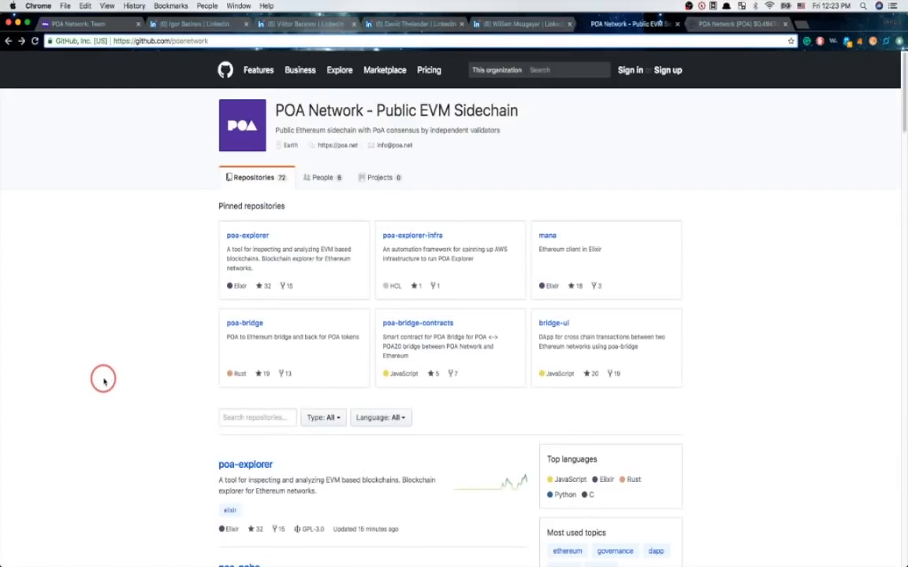
mouse_move(98, 384)
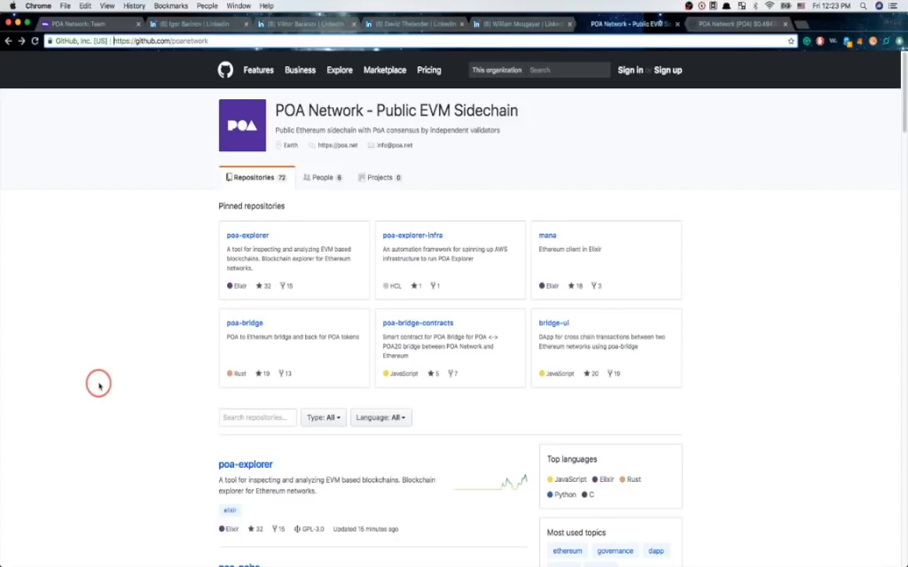
mouse_move(128, 374)
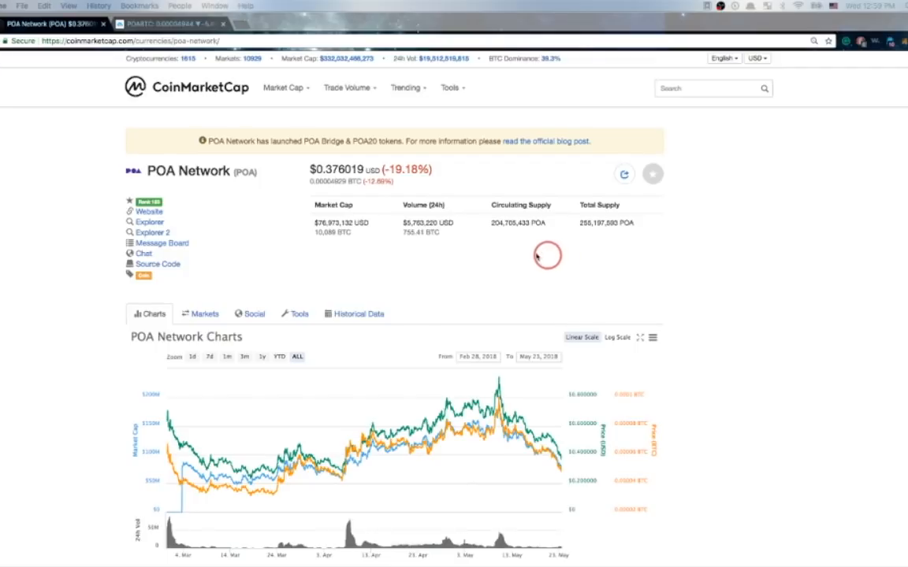
mouse_move(494, 247)
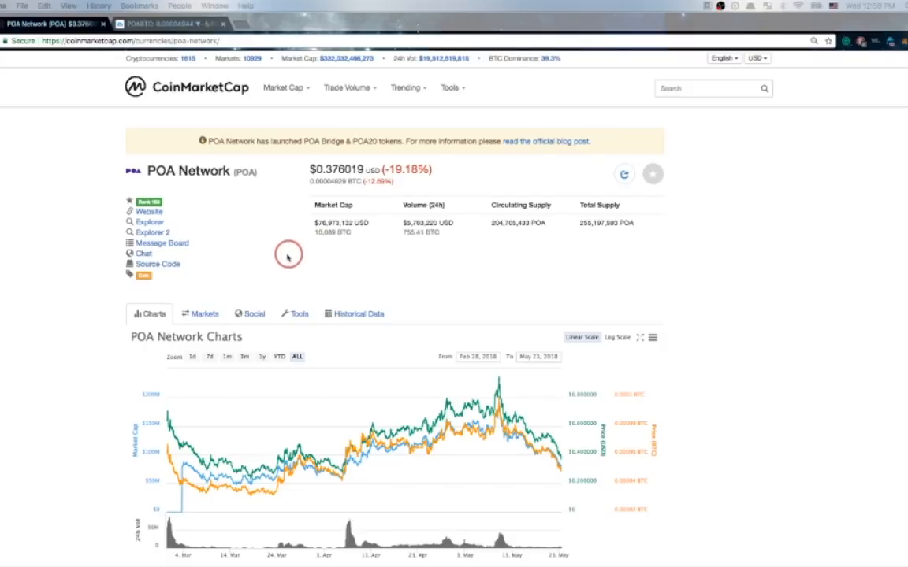
mouse_move(249, 259)
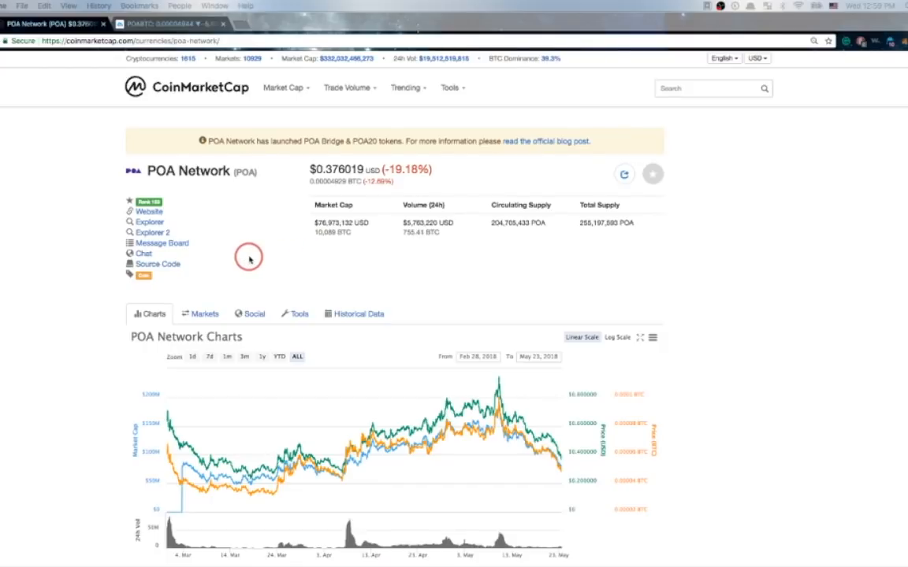
mouse_move(81, 329)
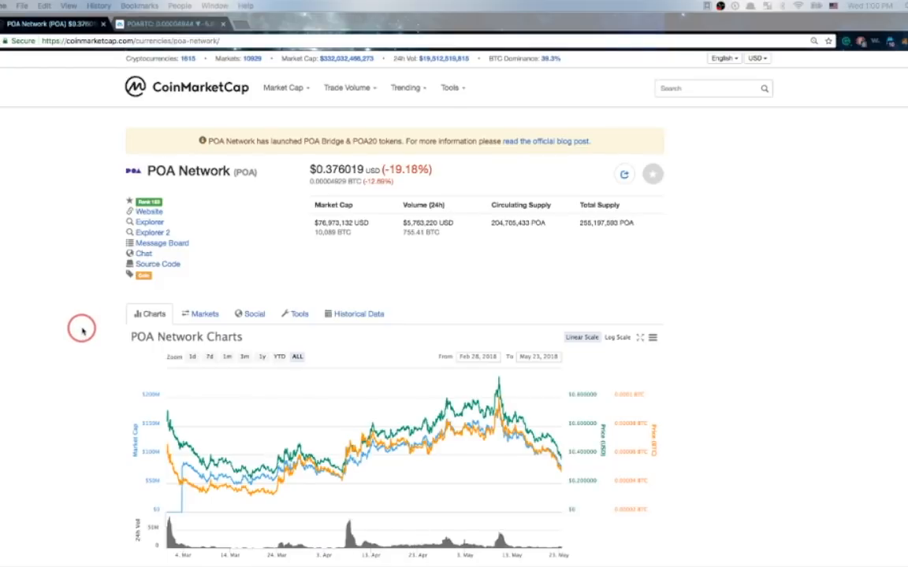
mouse_move(225, 283)
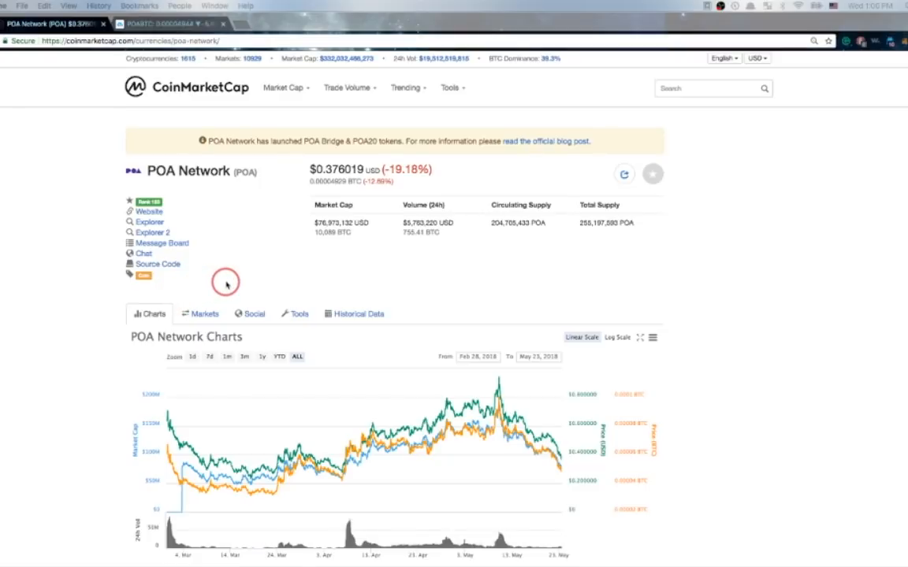
mouse_move(82, 293)
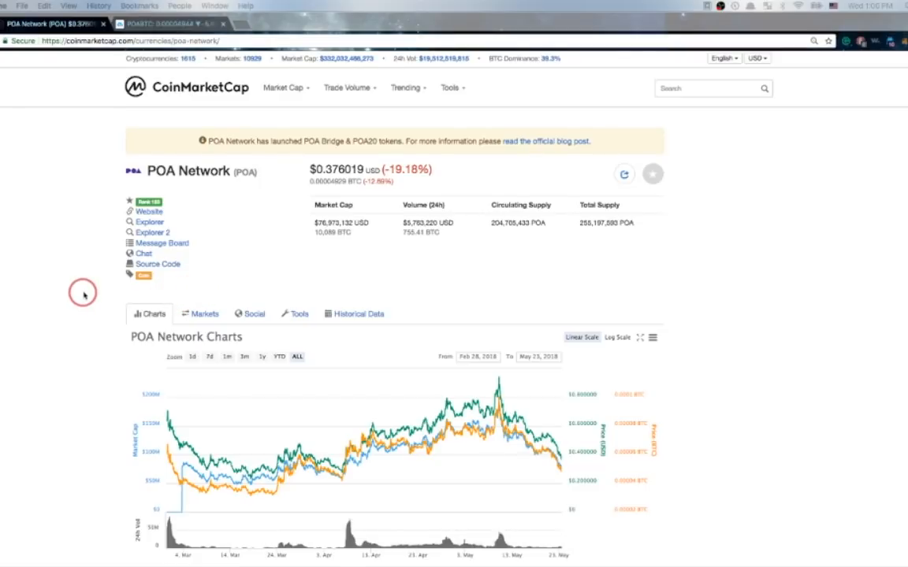
Step: Switch from CoinMarketCap's POA Network page to the TradingView POA/BTC chart
left_click(162, 24)
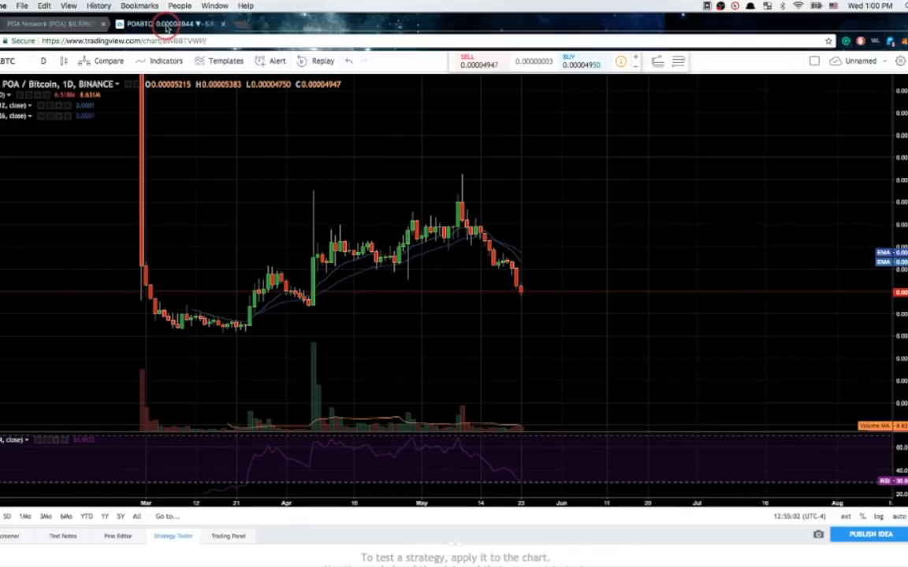
mouse_move(221, 324)
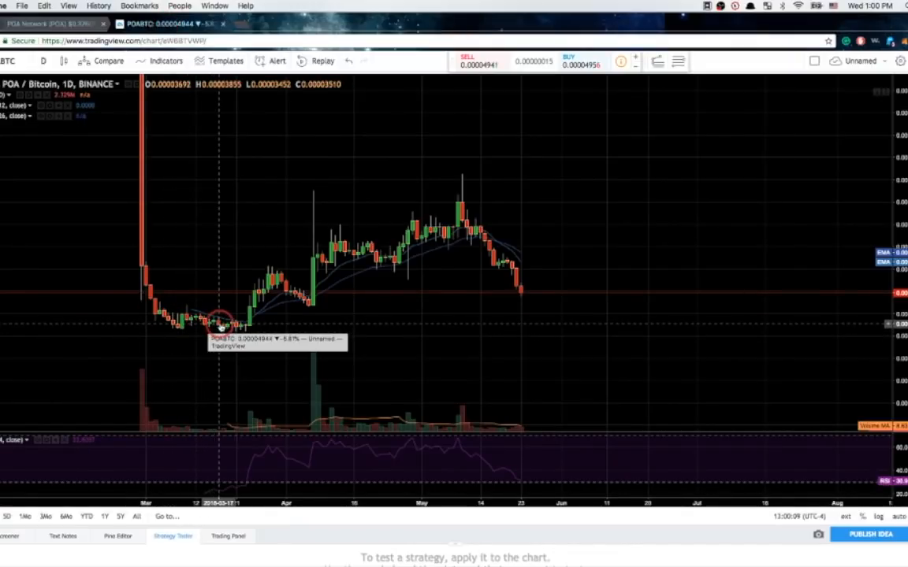
mouse_move(256, 315)
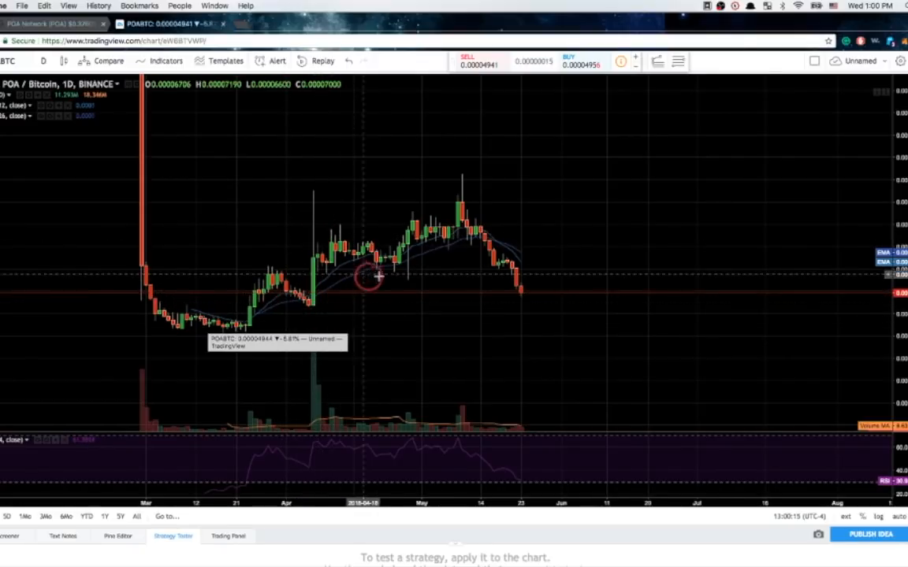
mouse_move(299, 290)
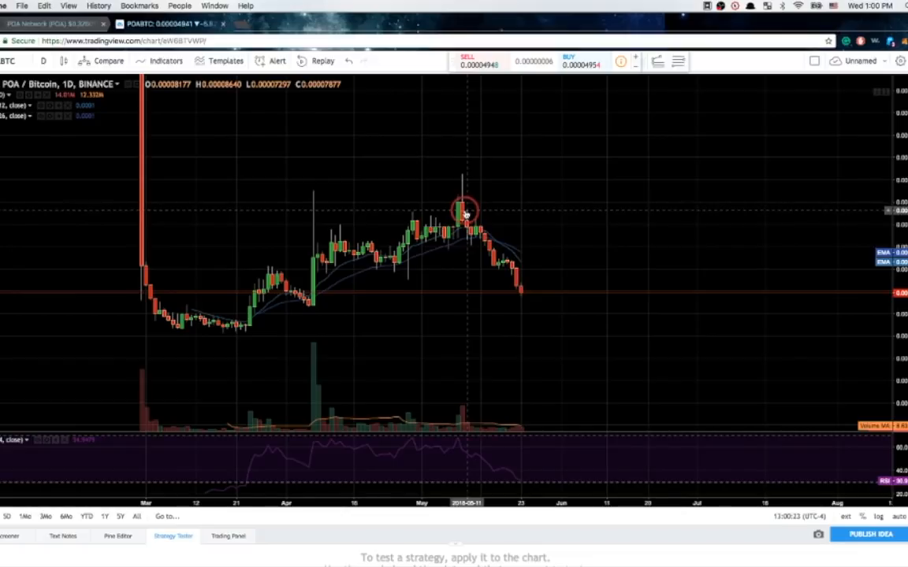
mouse_move(469, 238)
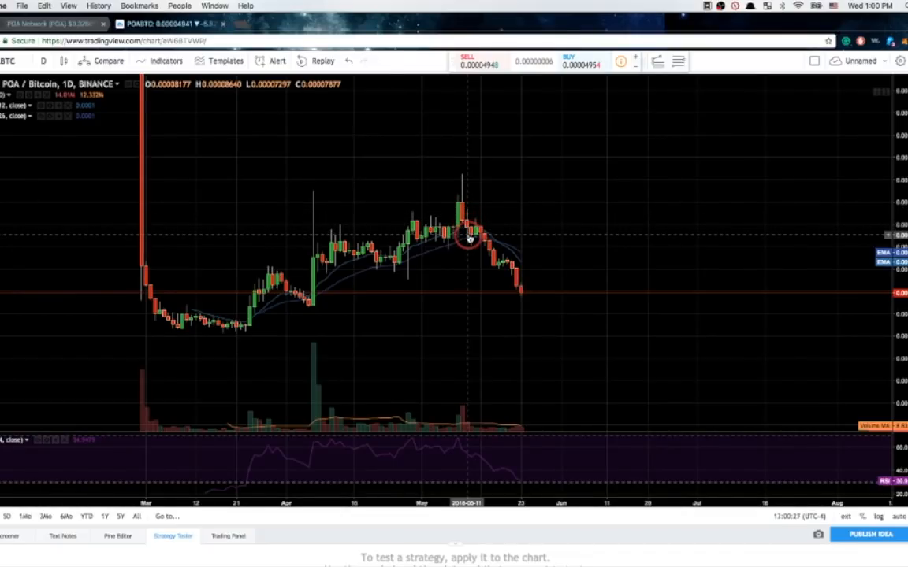
mouse_move(513, 268)
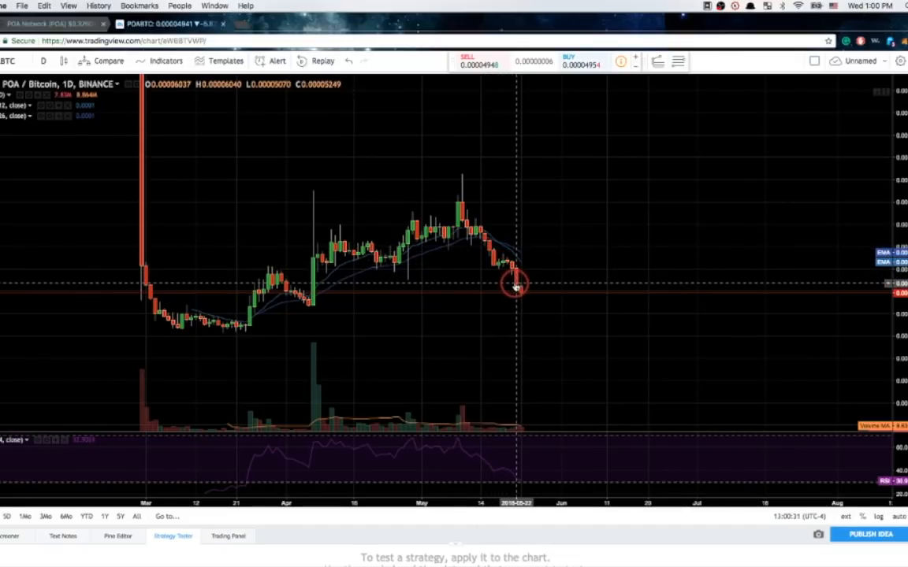
mouse_move(309, 302)
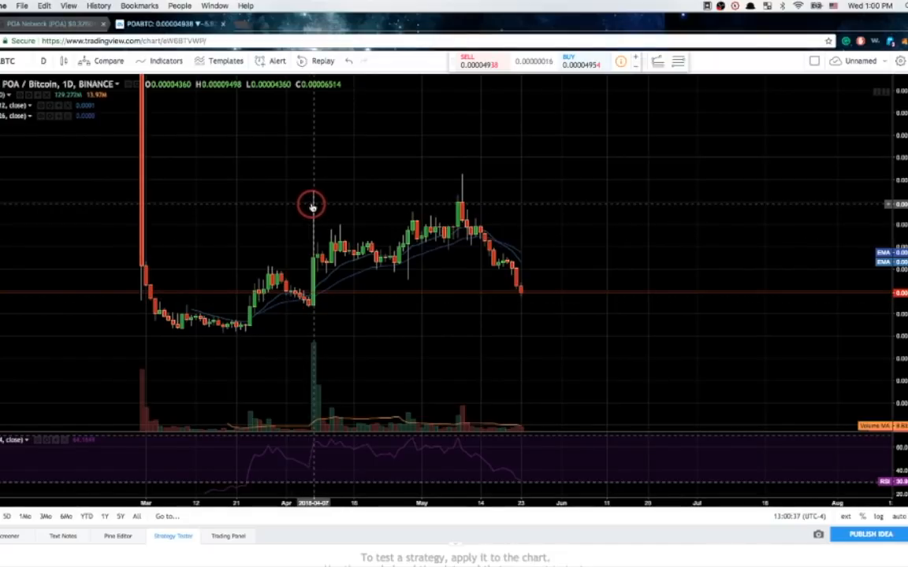
mouse_move(408, 268)
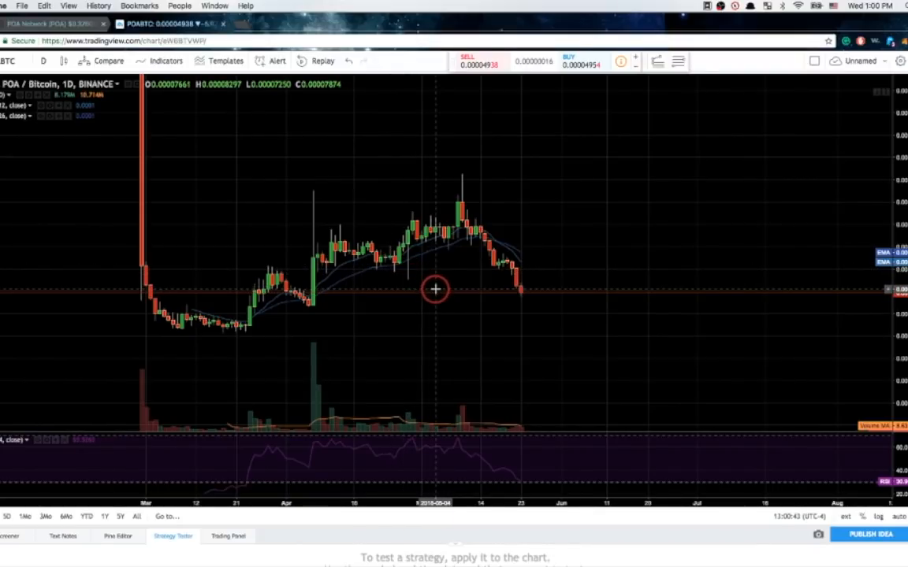
mouse_move(435, 293)
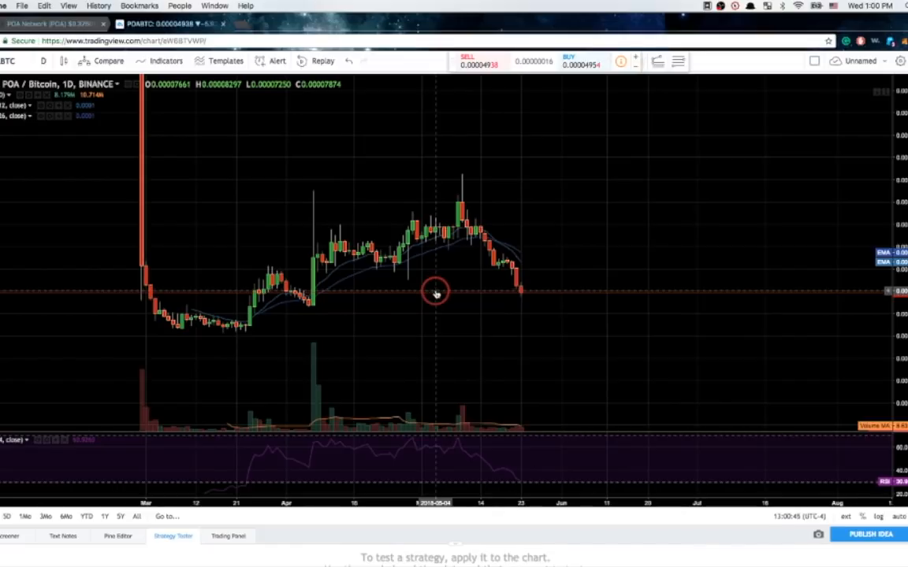
mouse_move(509, 257)
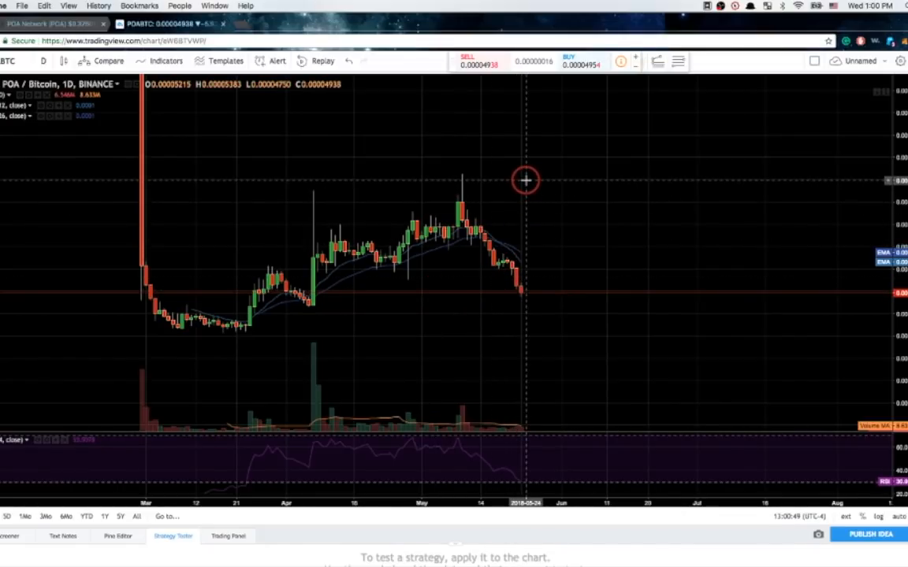
mouse_move(453, 258)
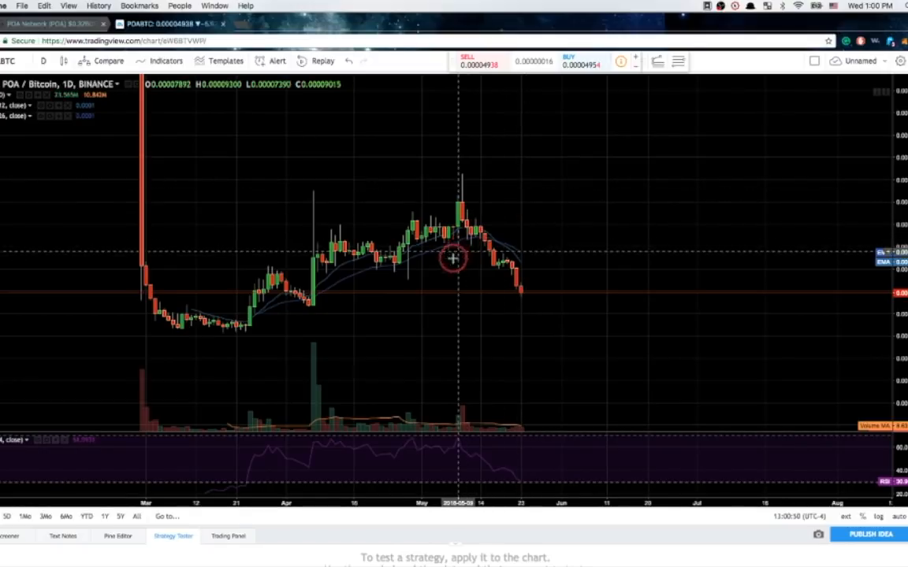
mouse_move(380, 336)
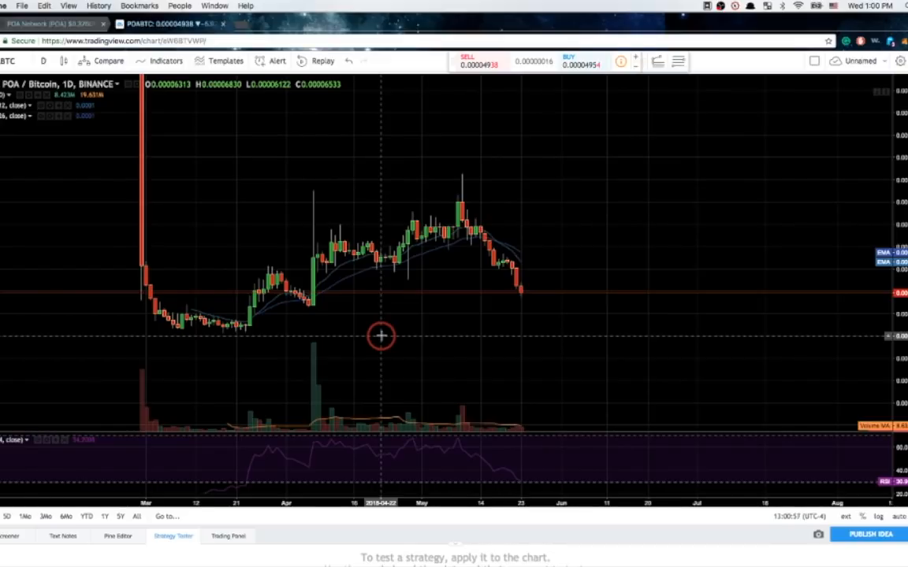
mouse_move(394, 332)
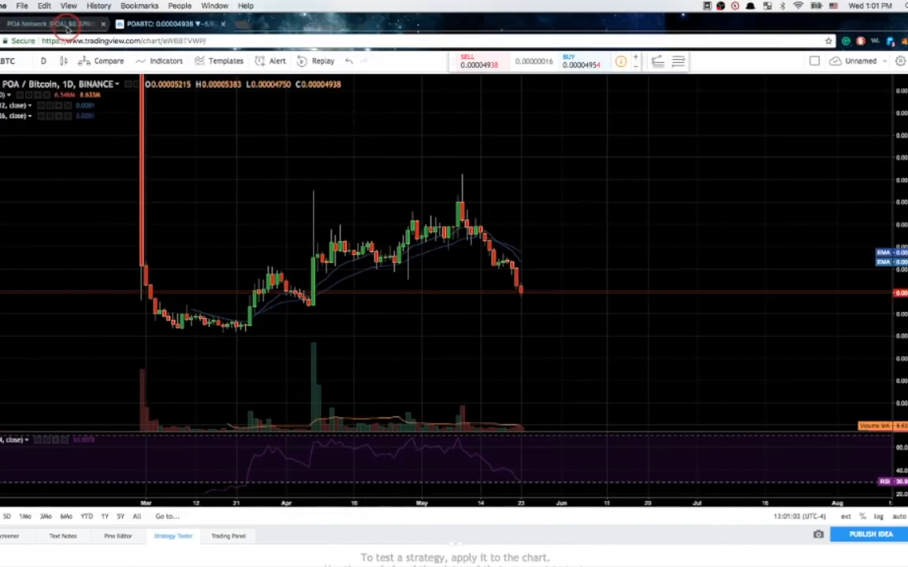
Step: Return to the CoinMarketCap POA Network page after reviewing the March–May candles
left_click(51, 23)
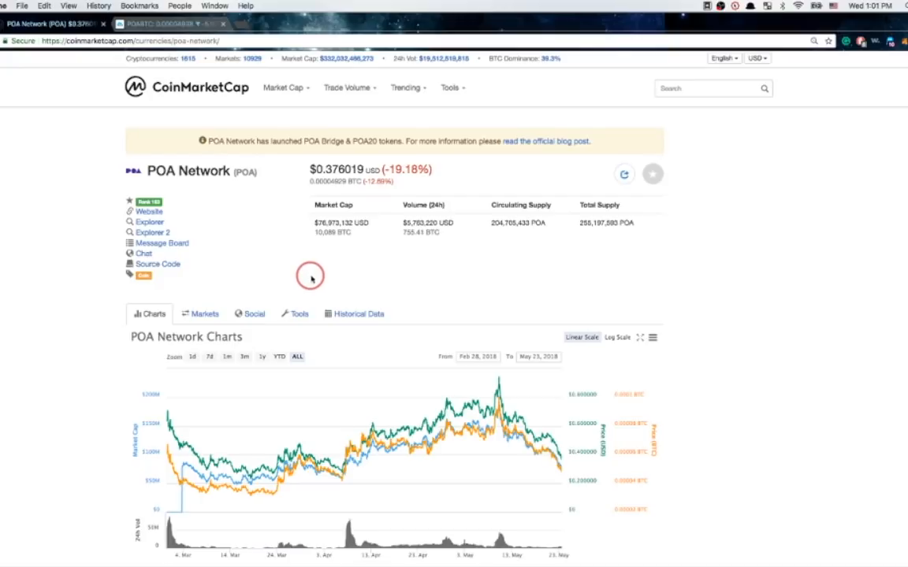
mouse_move(307, 291)
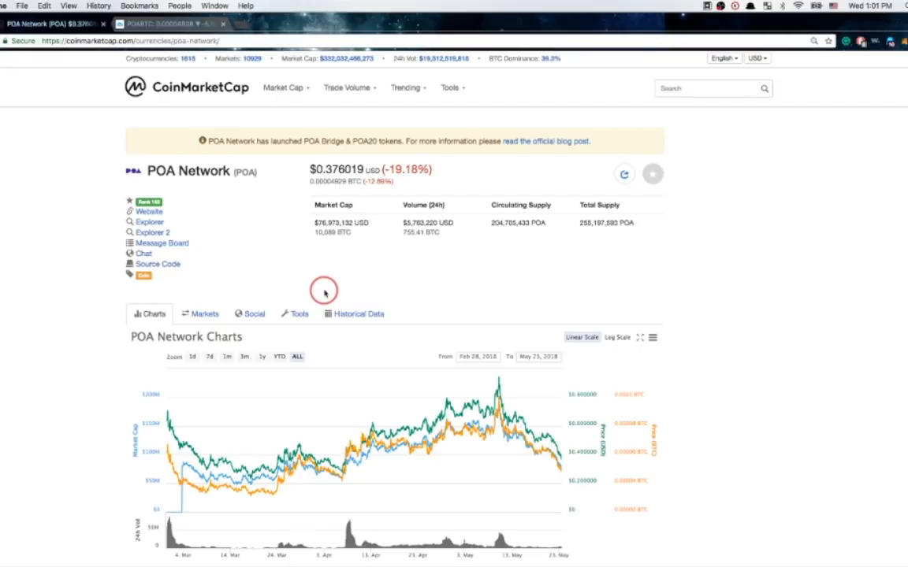
mouse_move(58, 446)
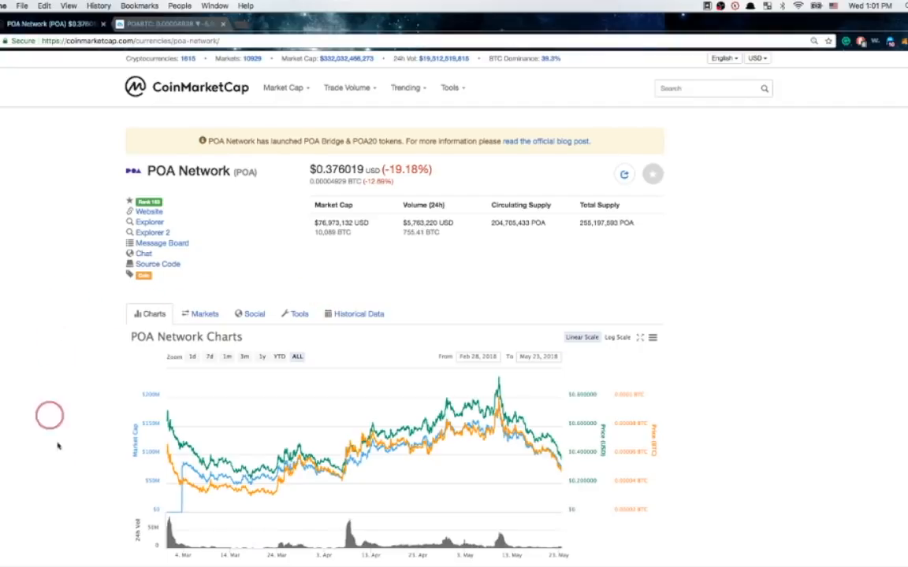